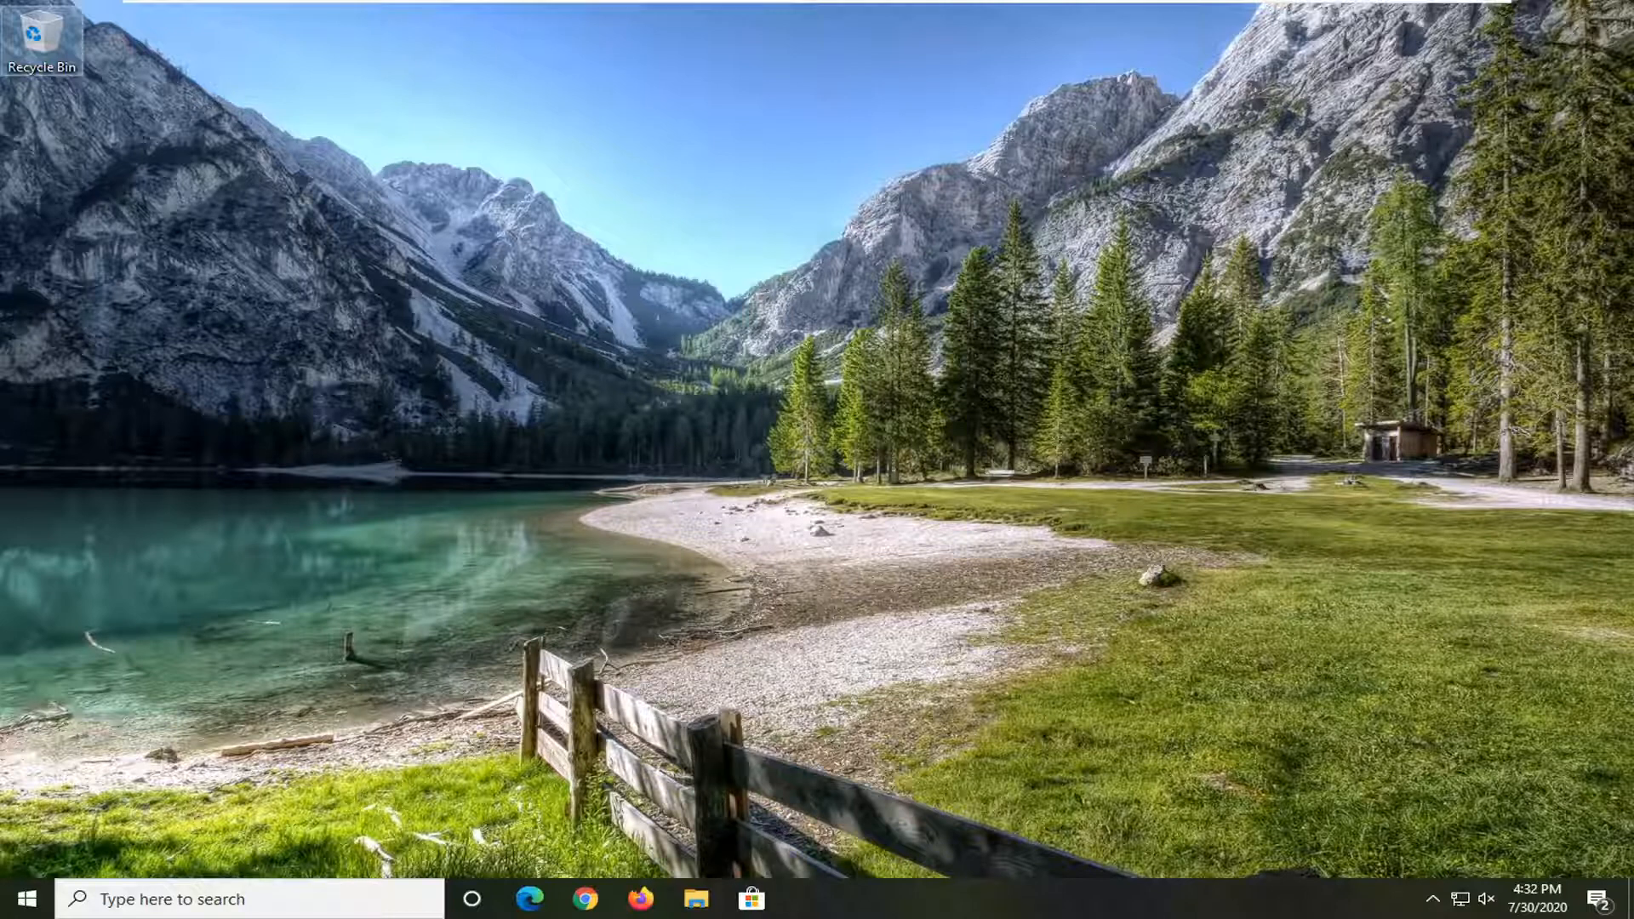
mouse_move(788, 513)
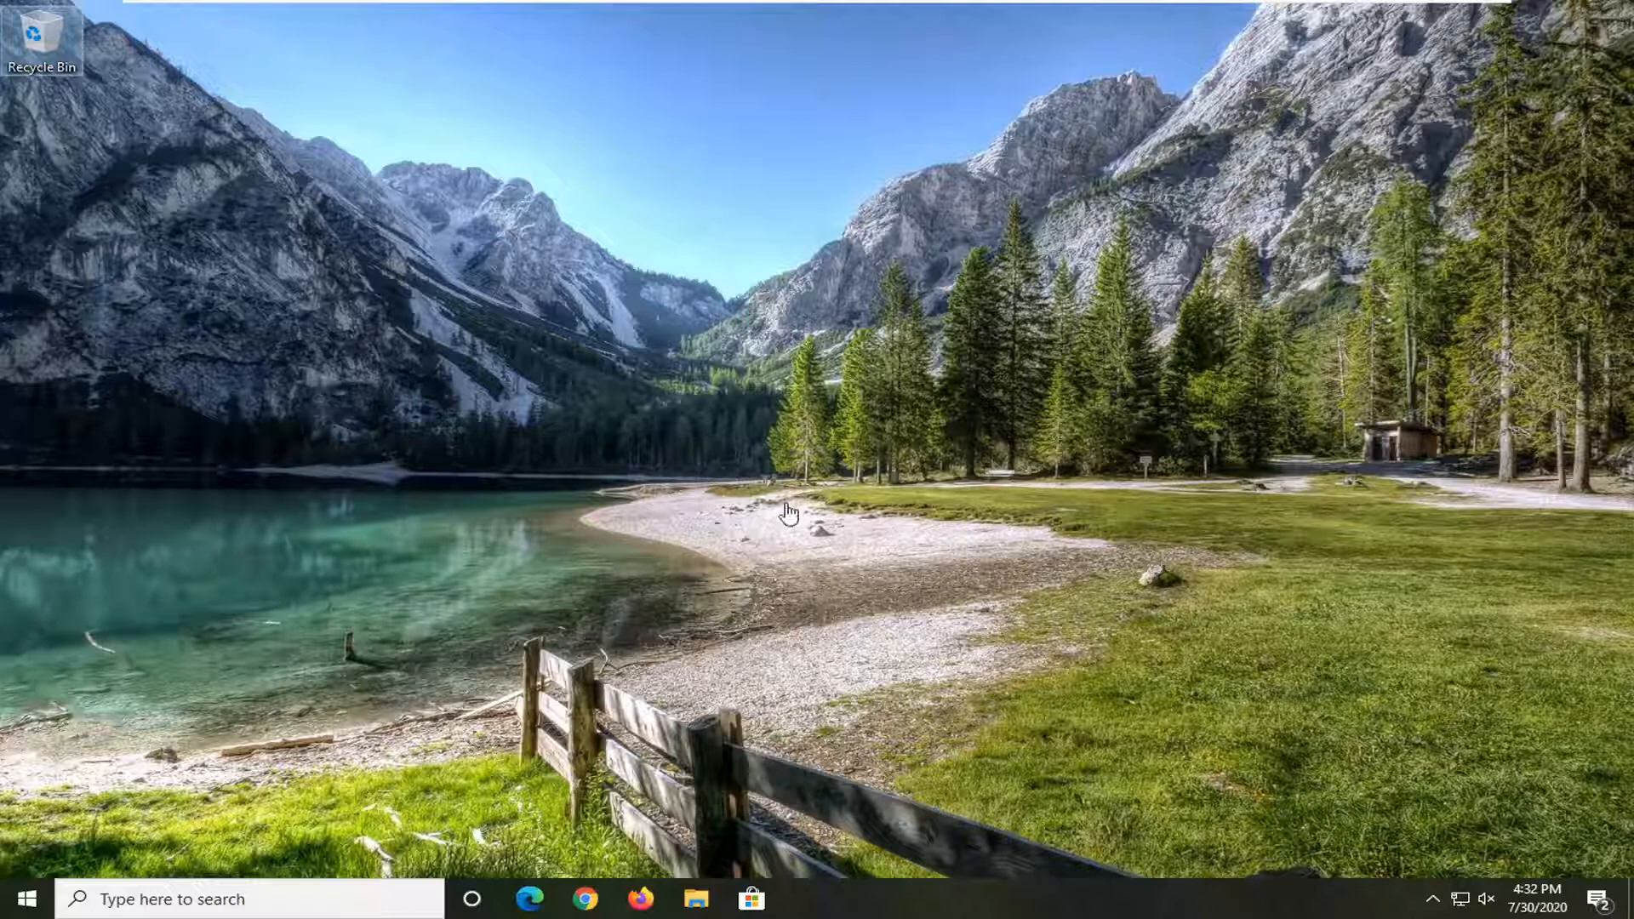
mouse_move(9, 908)
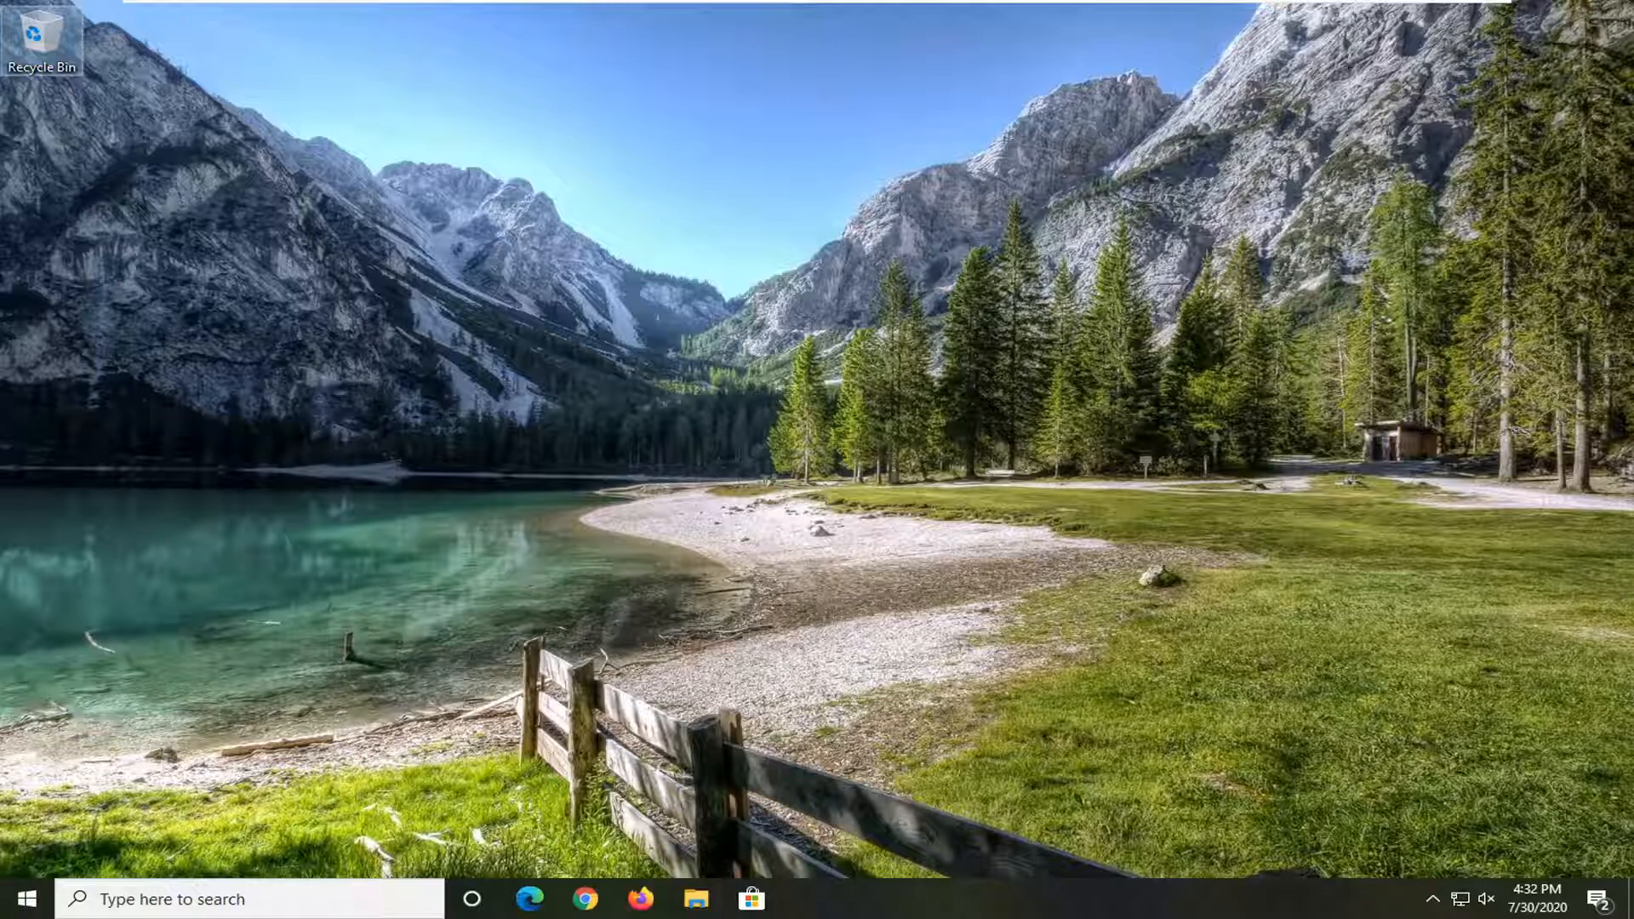
Search 'apps' from Start, reach Calculator in Apps & features and go to its Advanced options
left_click(21, 899)
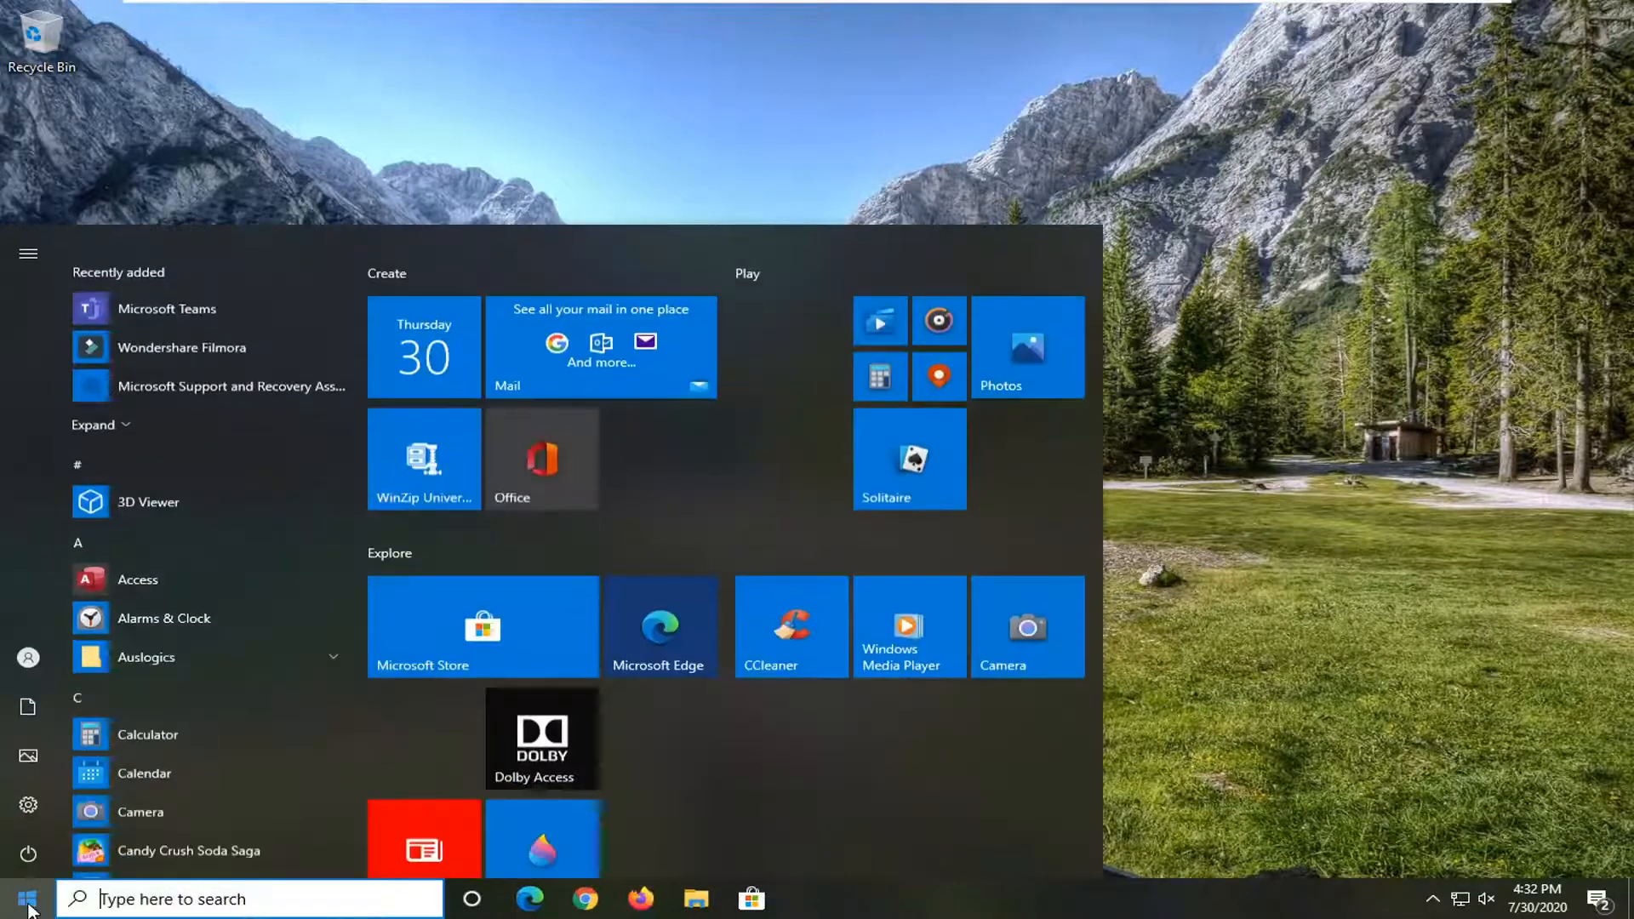
type("apps")
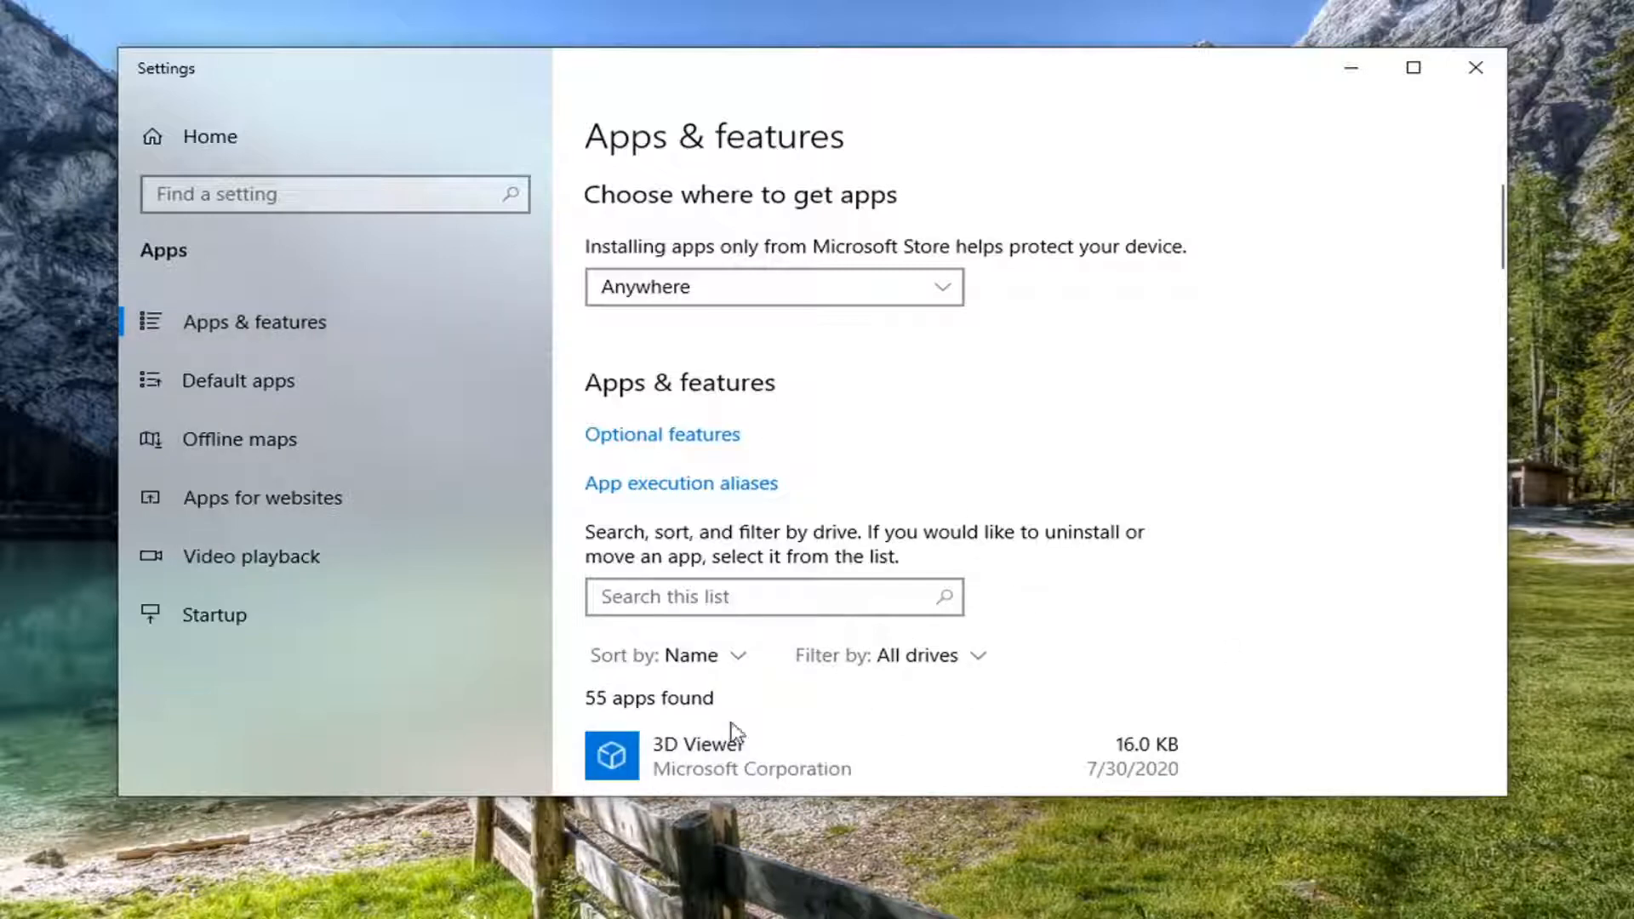
scroll("down", 3)
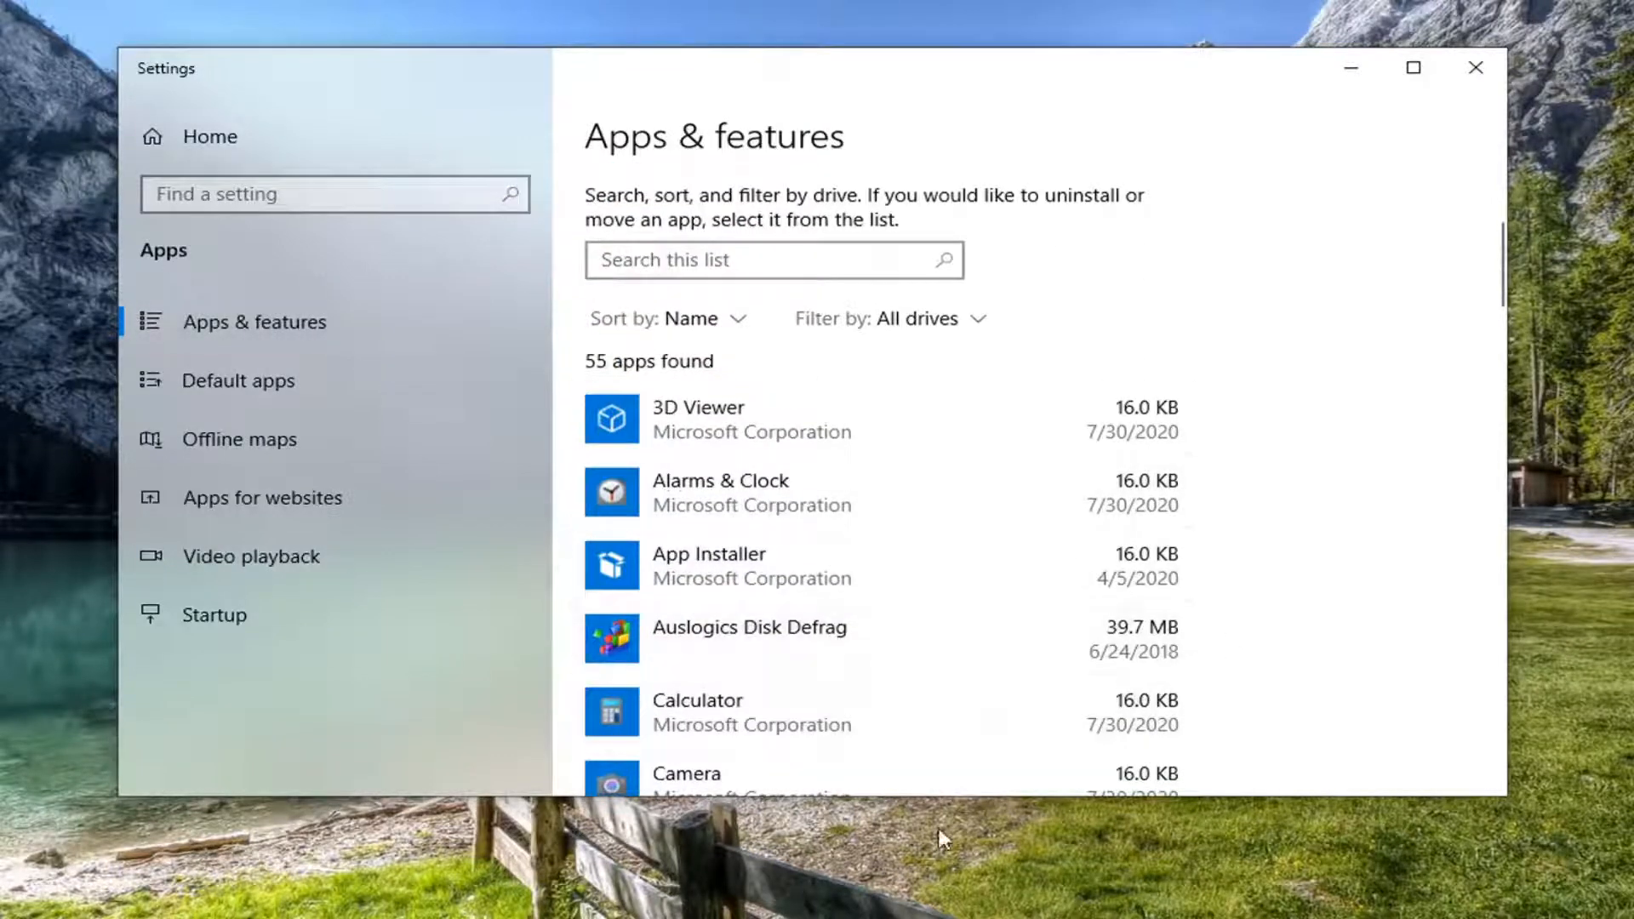
scroll("down", 3)
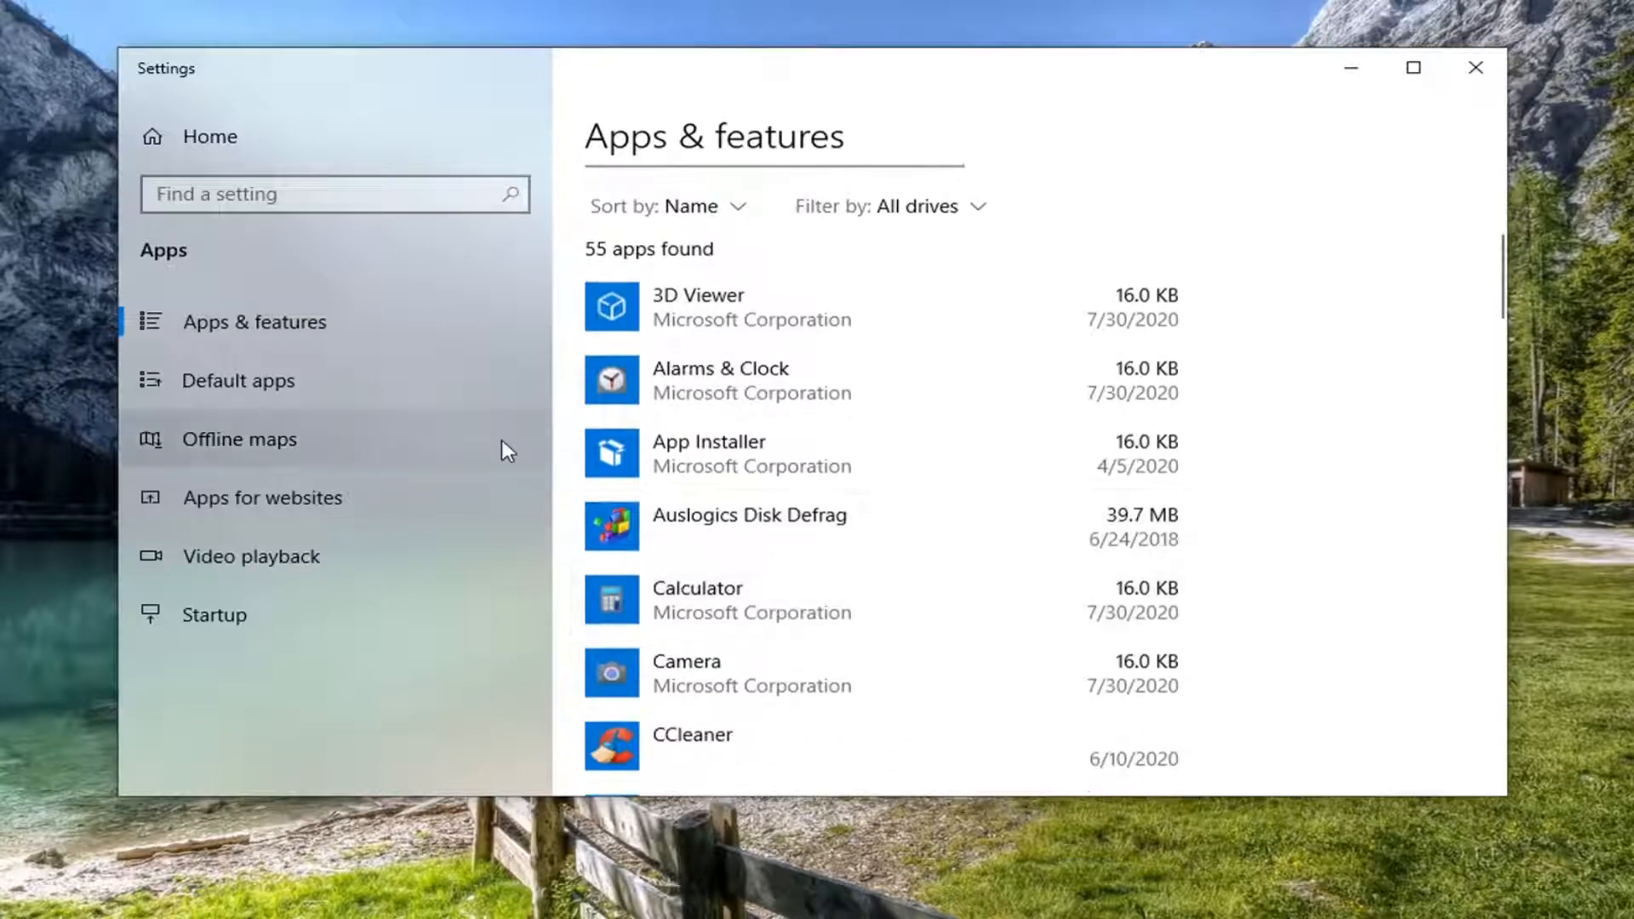
mouse_move(648, 607)
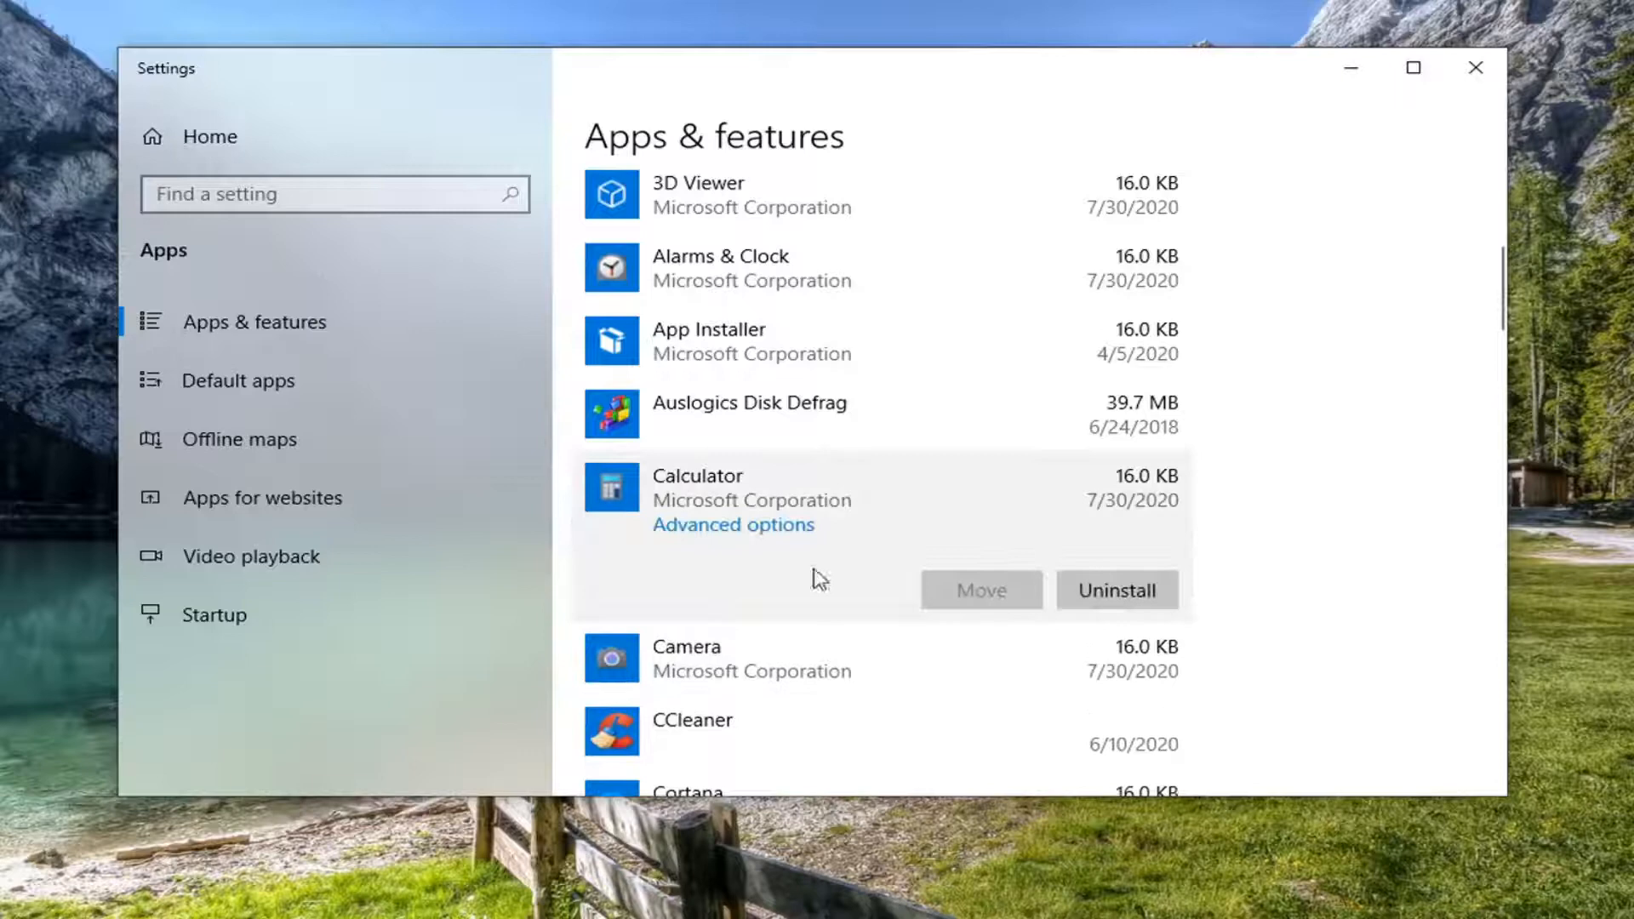
left_click(732, 524)
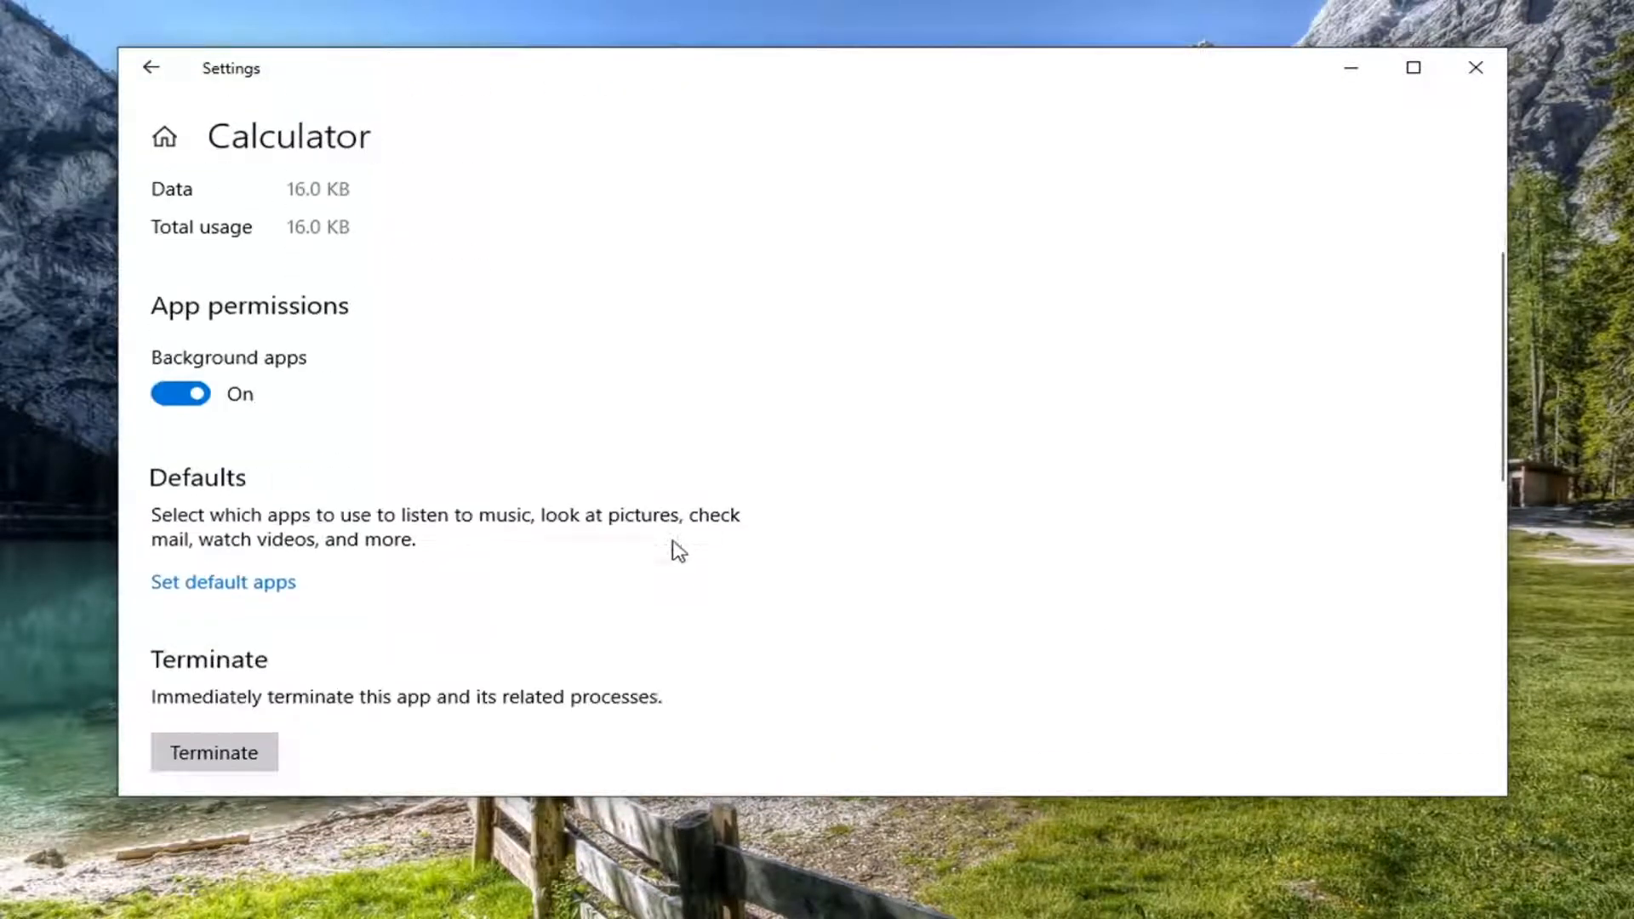
Start a reset of Calculator's app data from its advanced options page
scroll("down", 3)
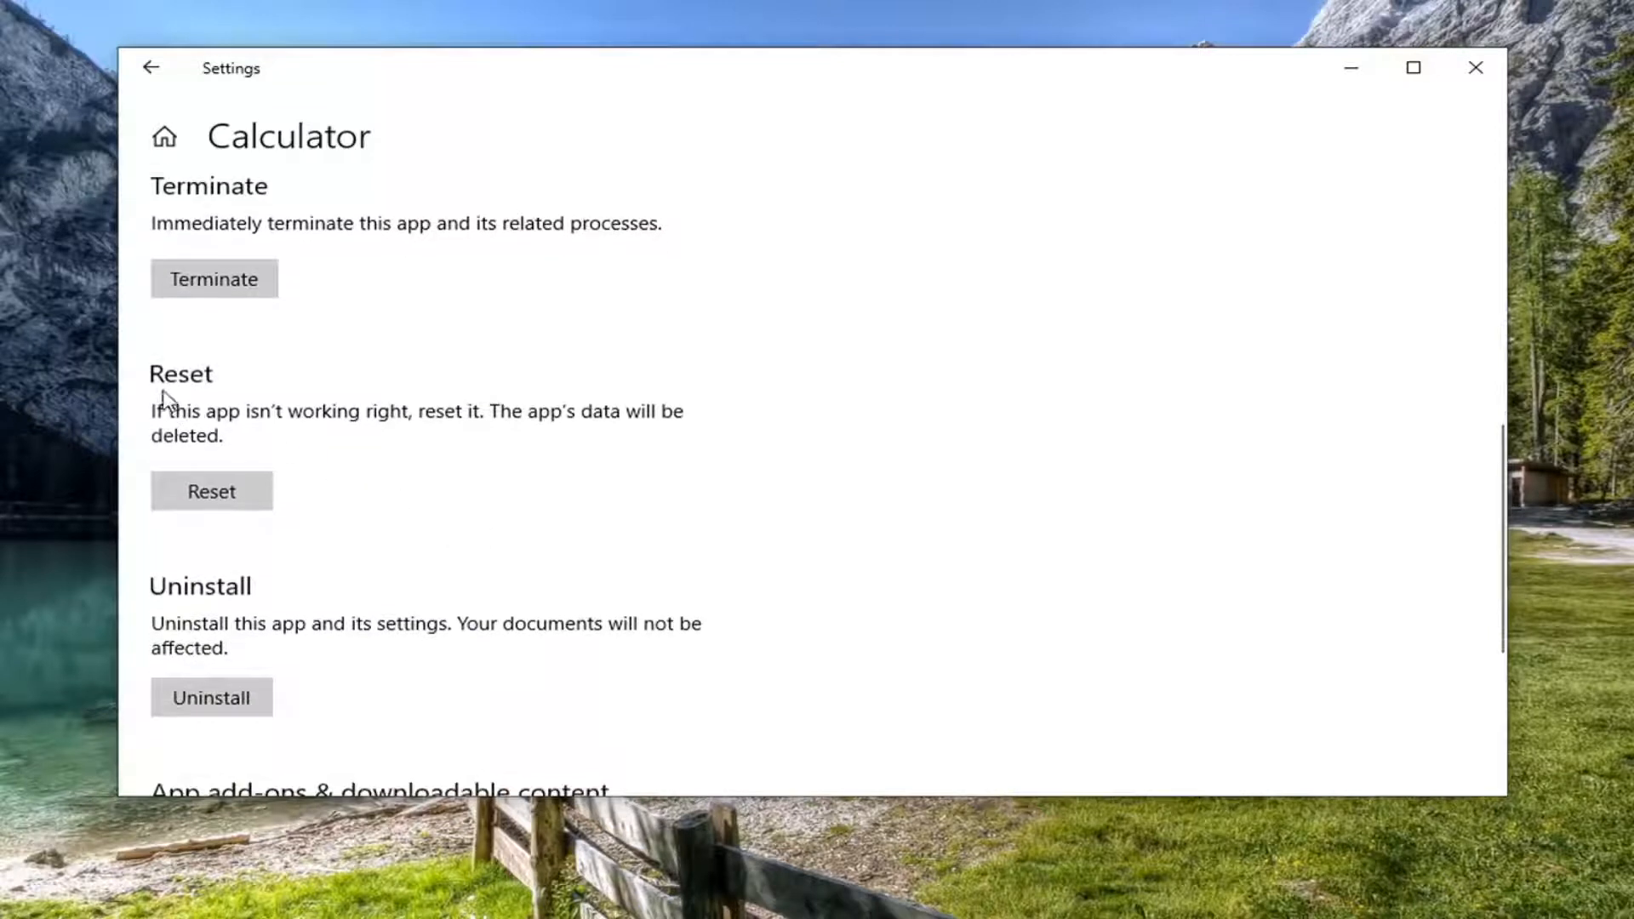
mouse_move(643, 423)
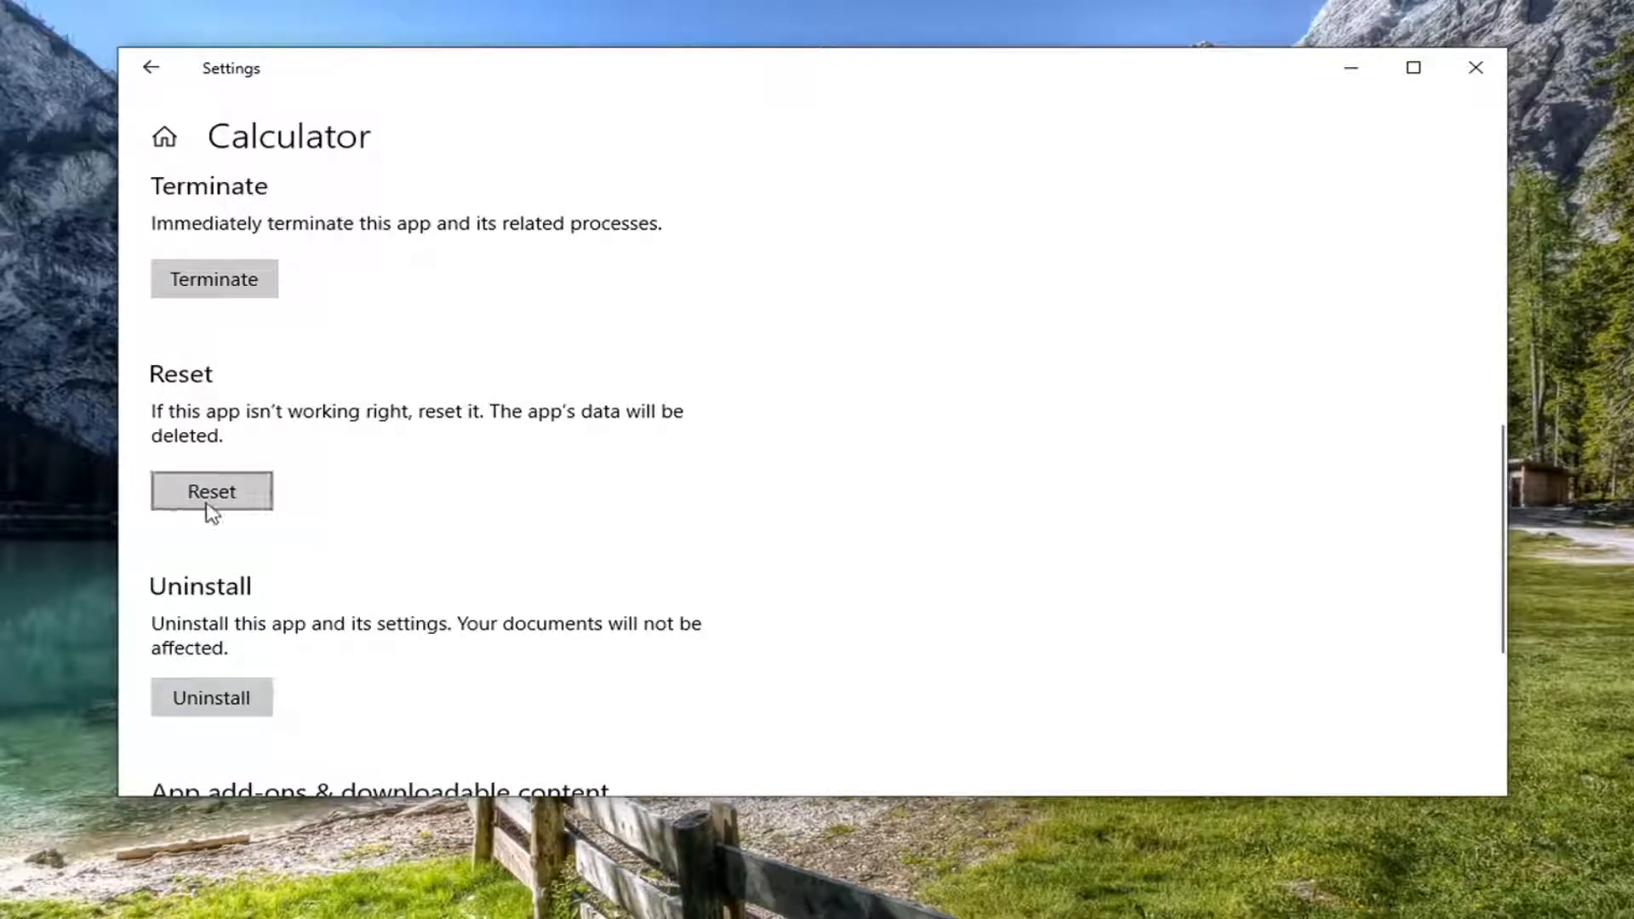
left_click(211, 490)
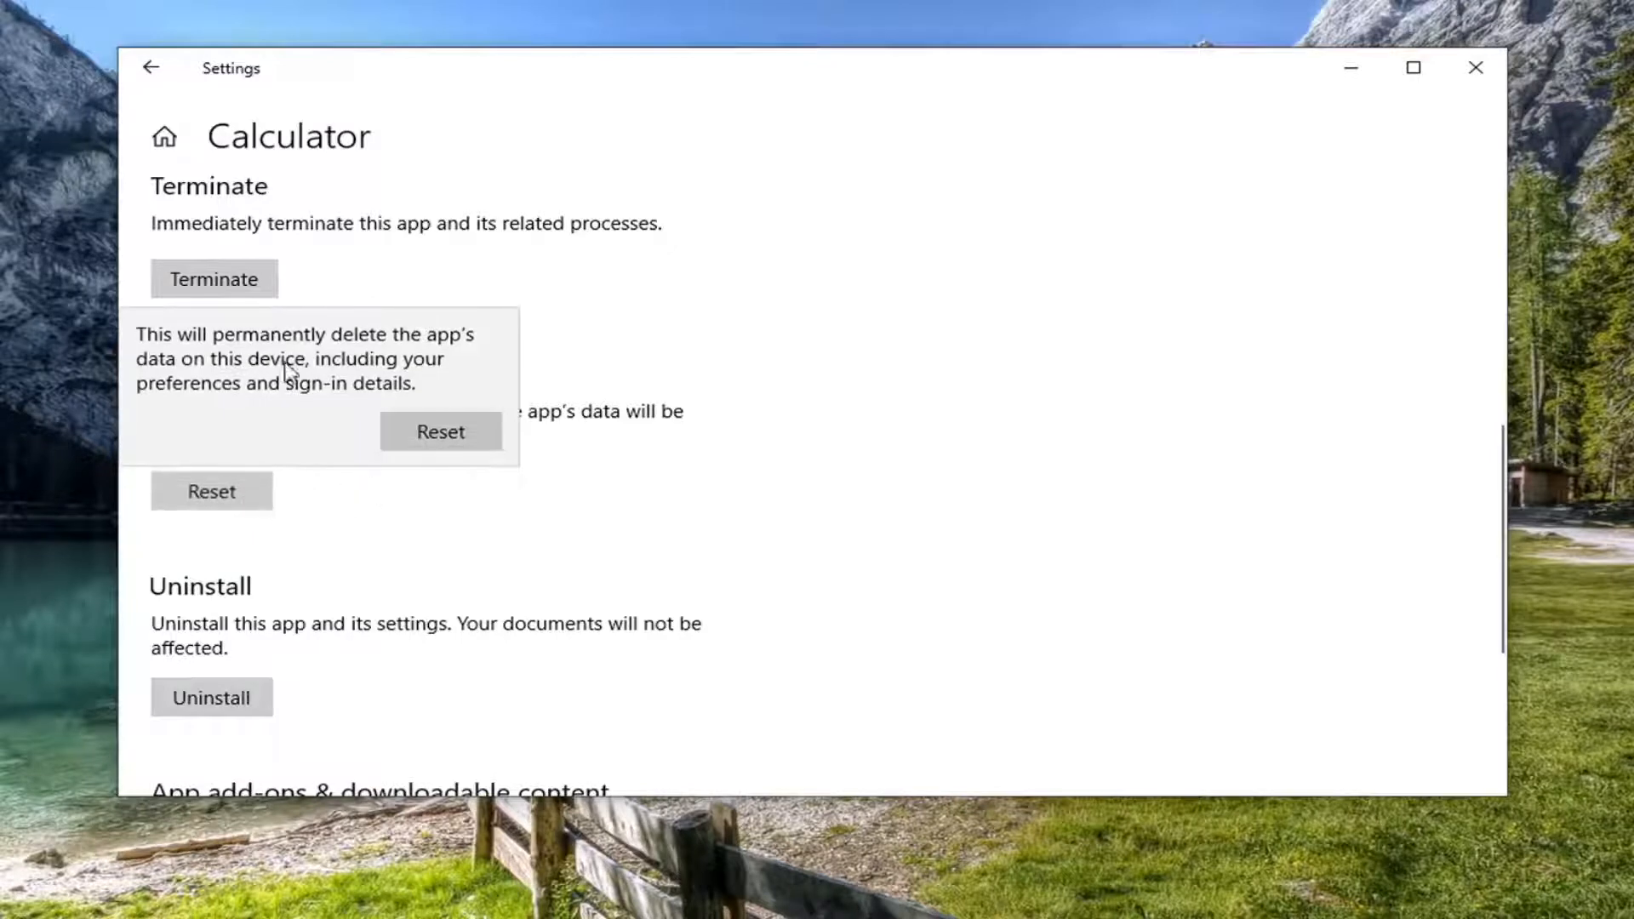
mouse_move(230, 393)
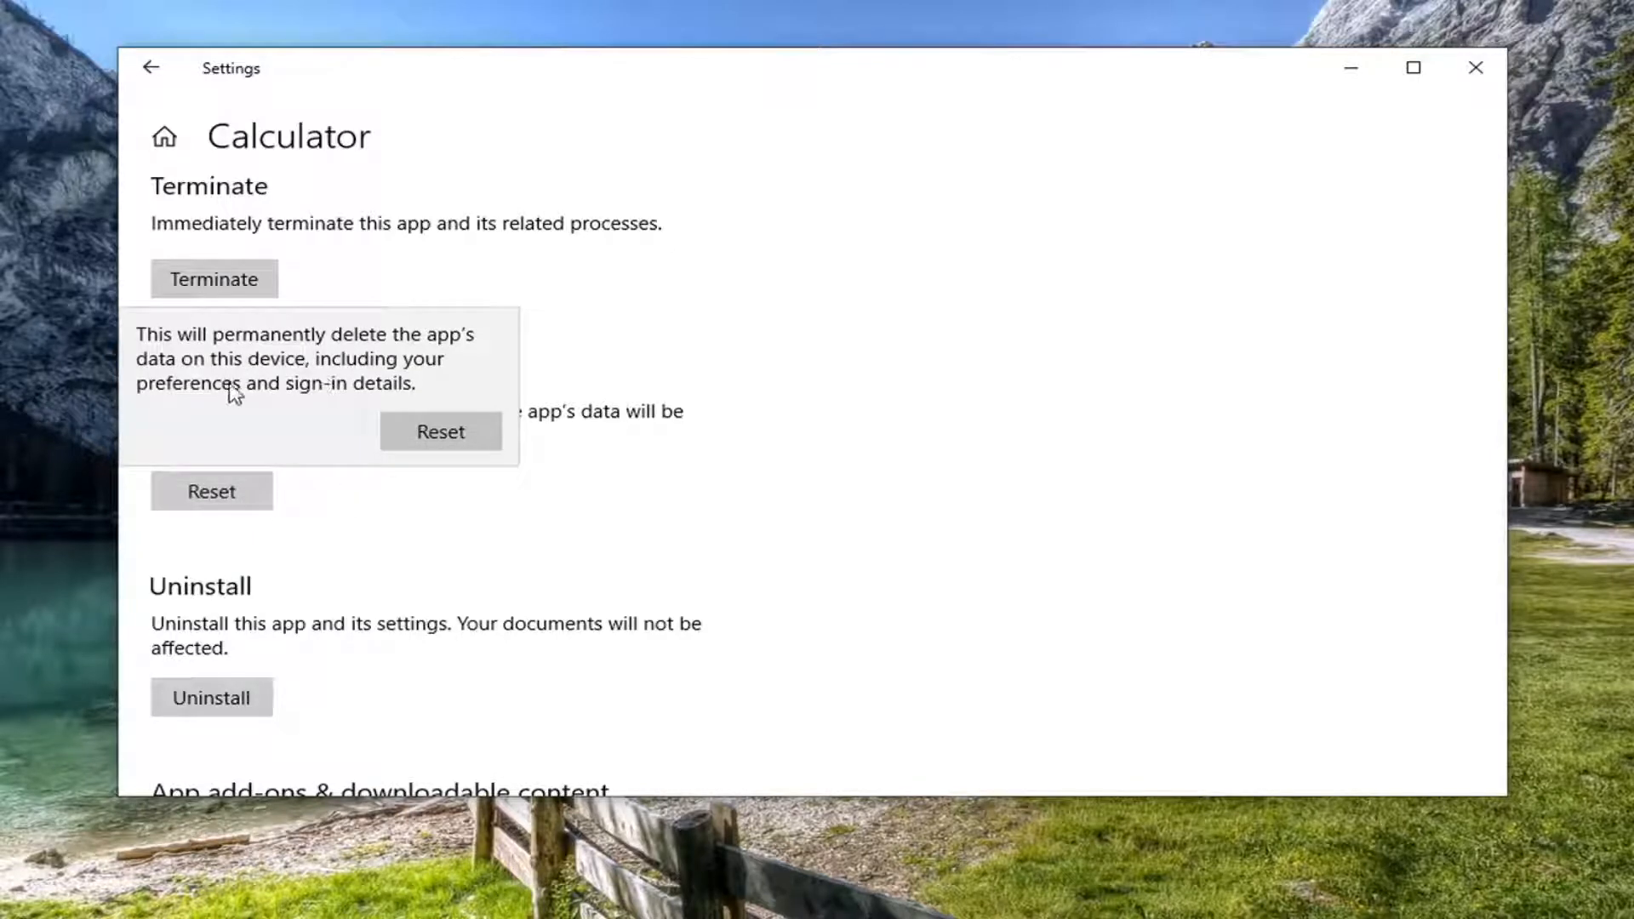
mouse_move(260, 406)
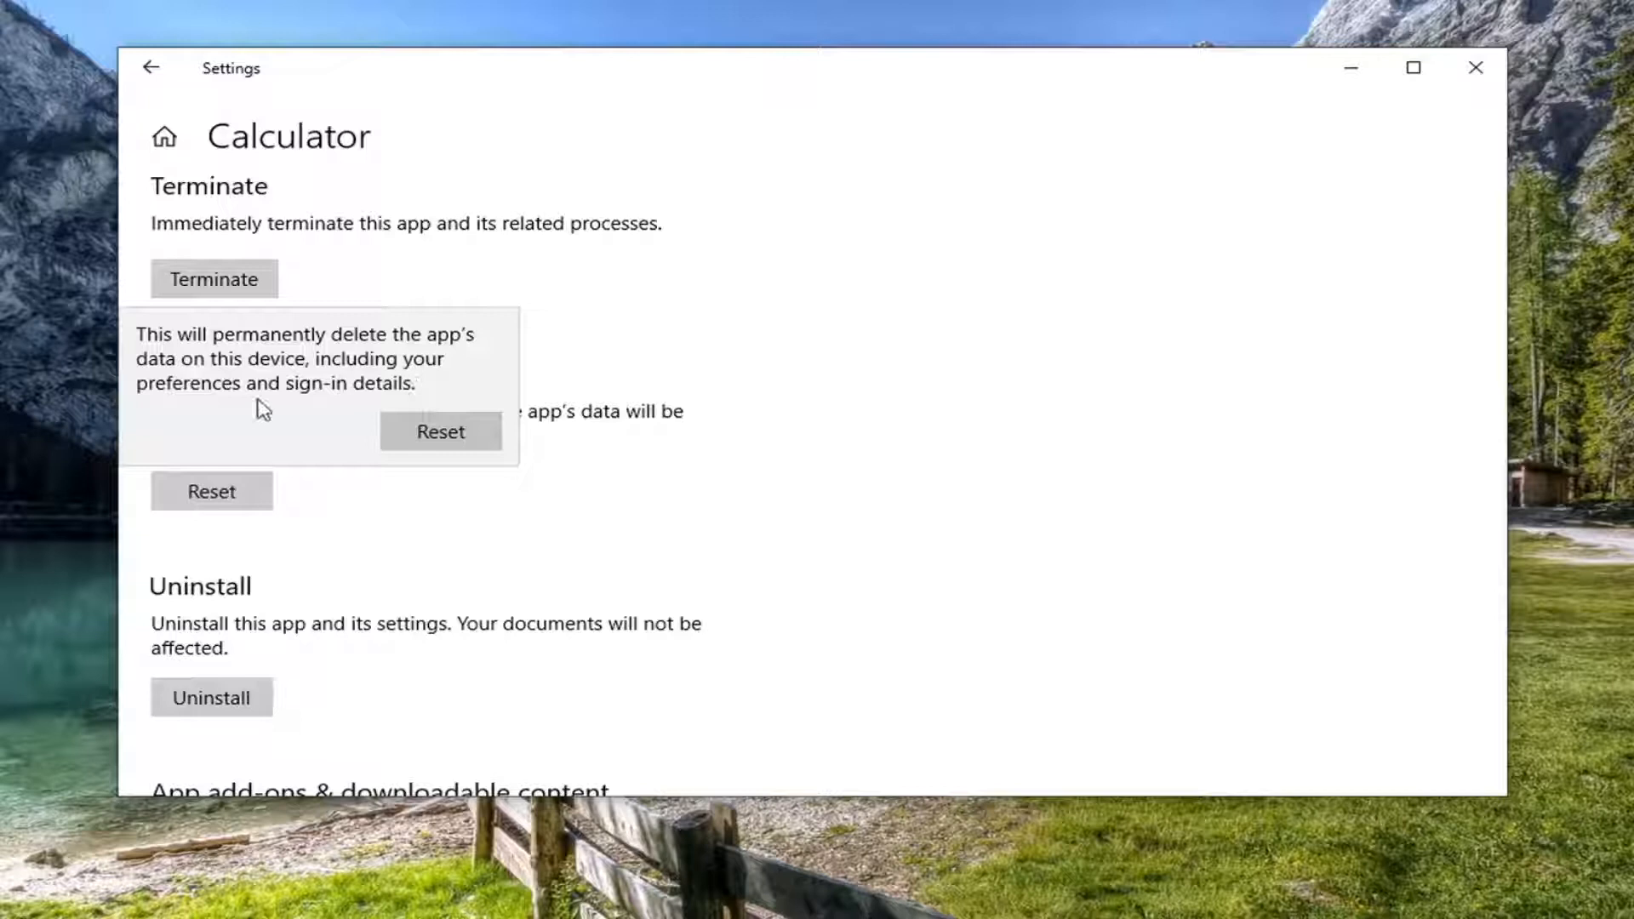
mouse_move(359, 414)
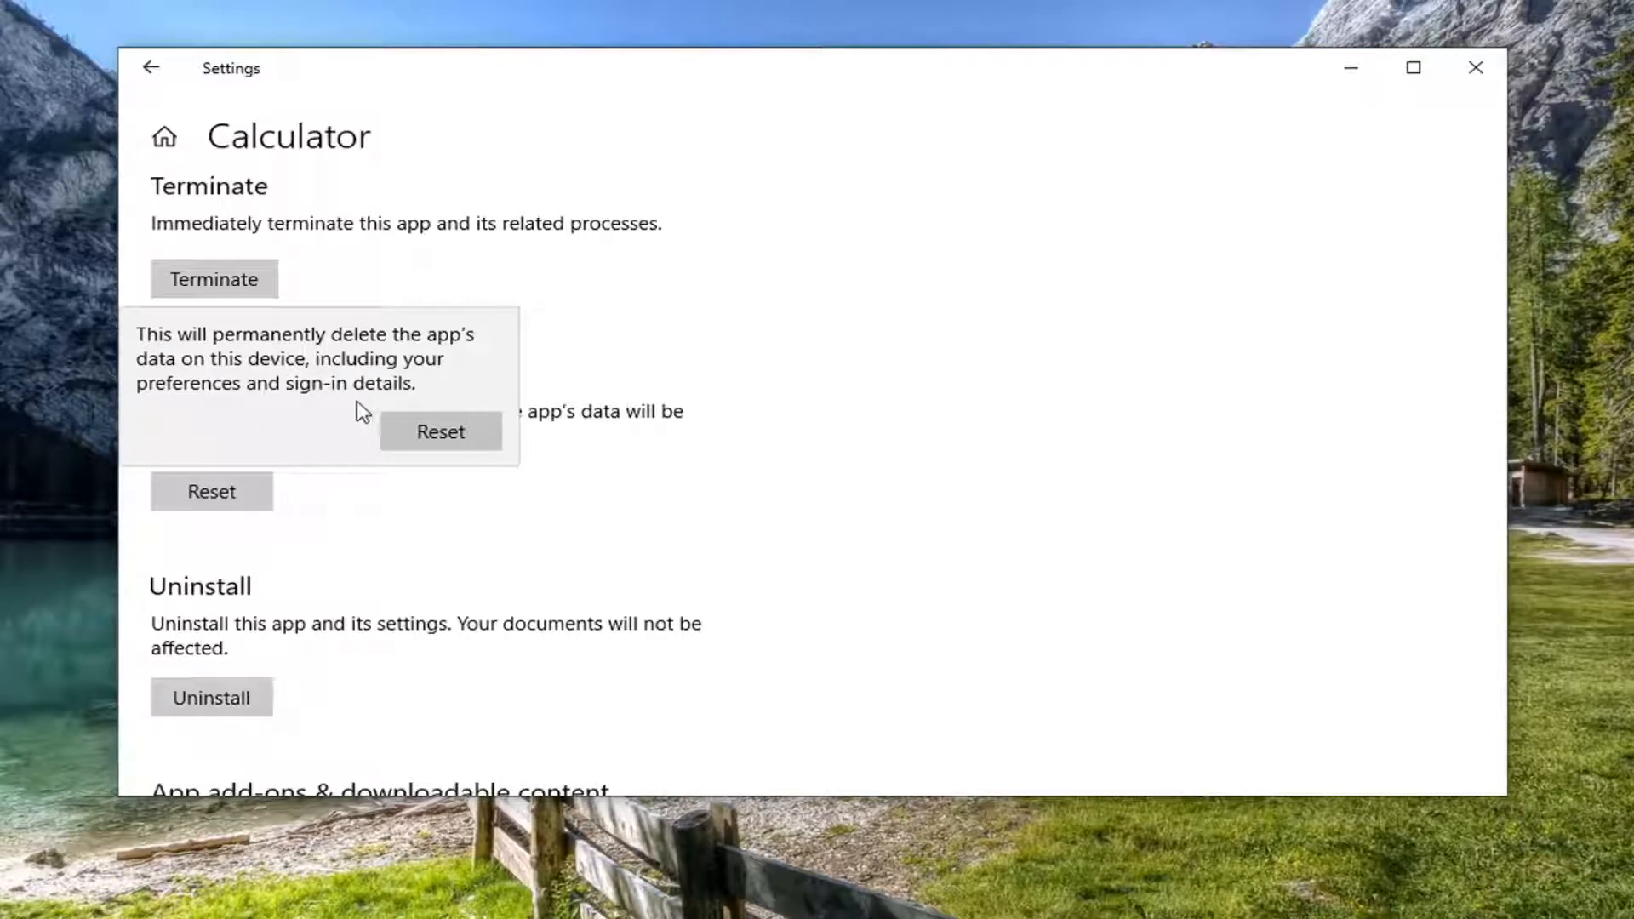
mouse_move(285, 439)
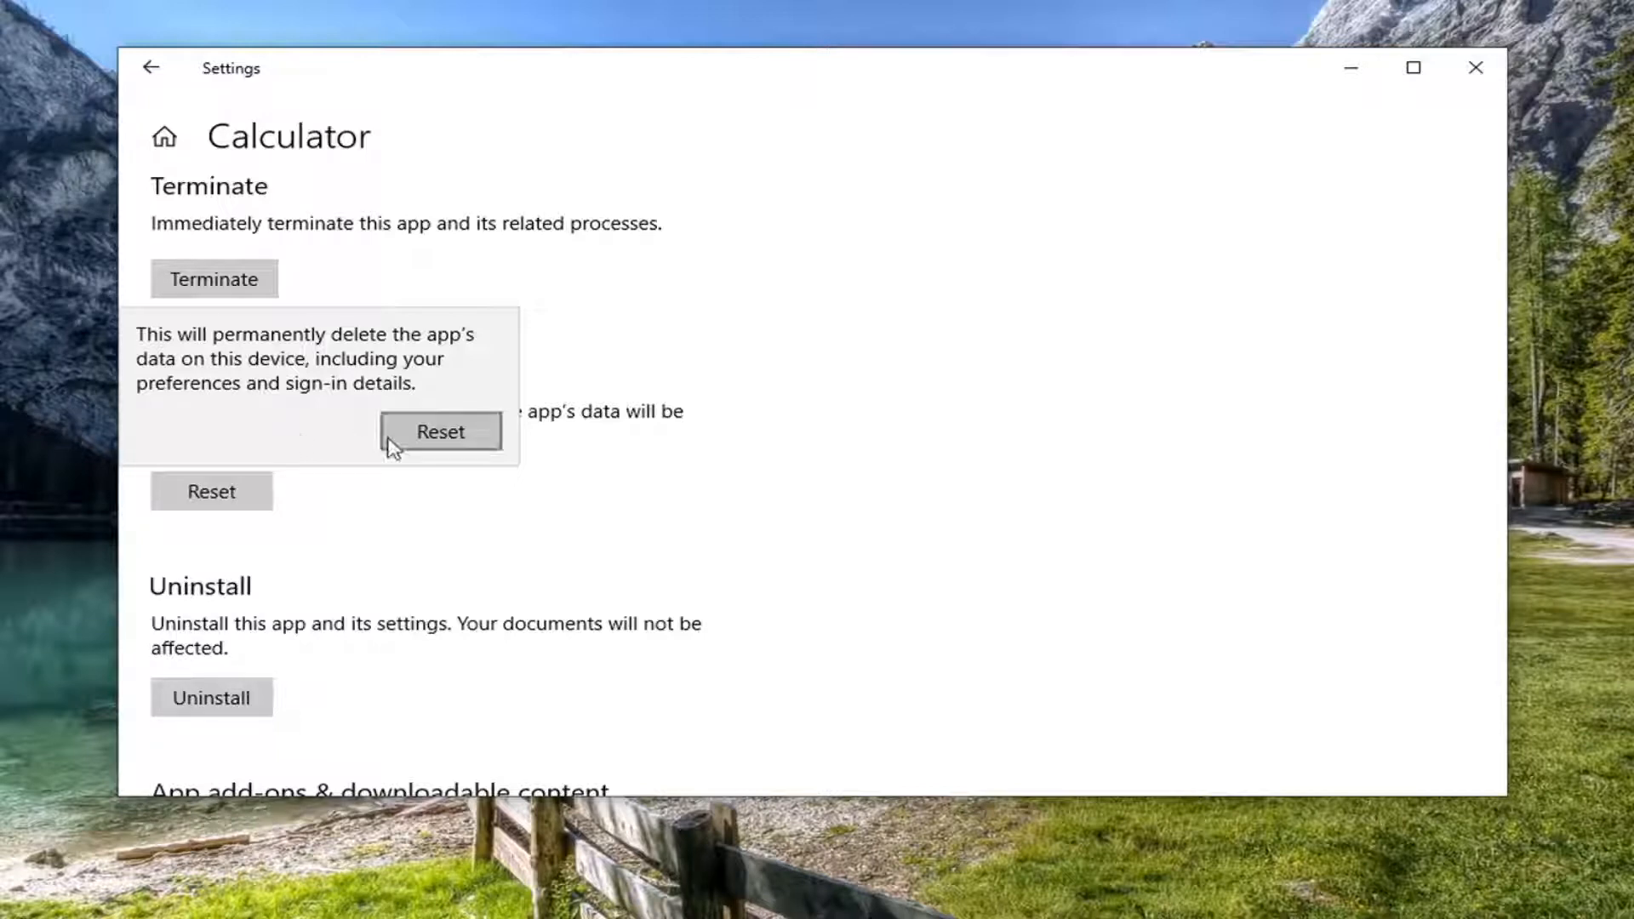
Confirm the reset so Calculator's data is permanently cleared
left_click(439, 431)
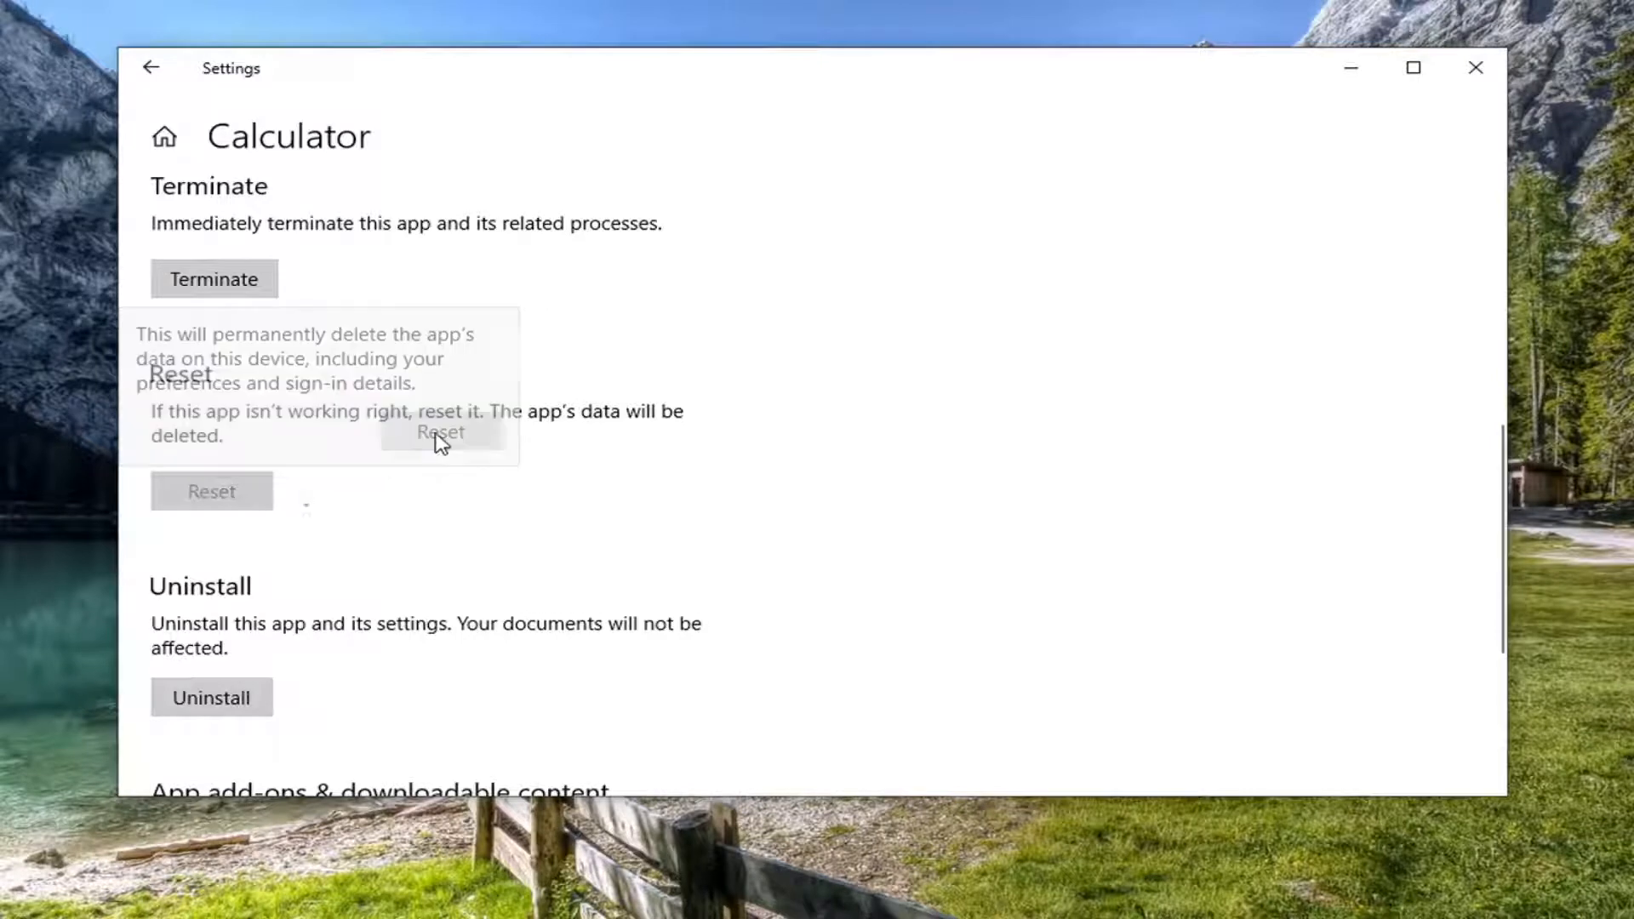
left_click(442, 431)
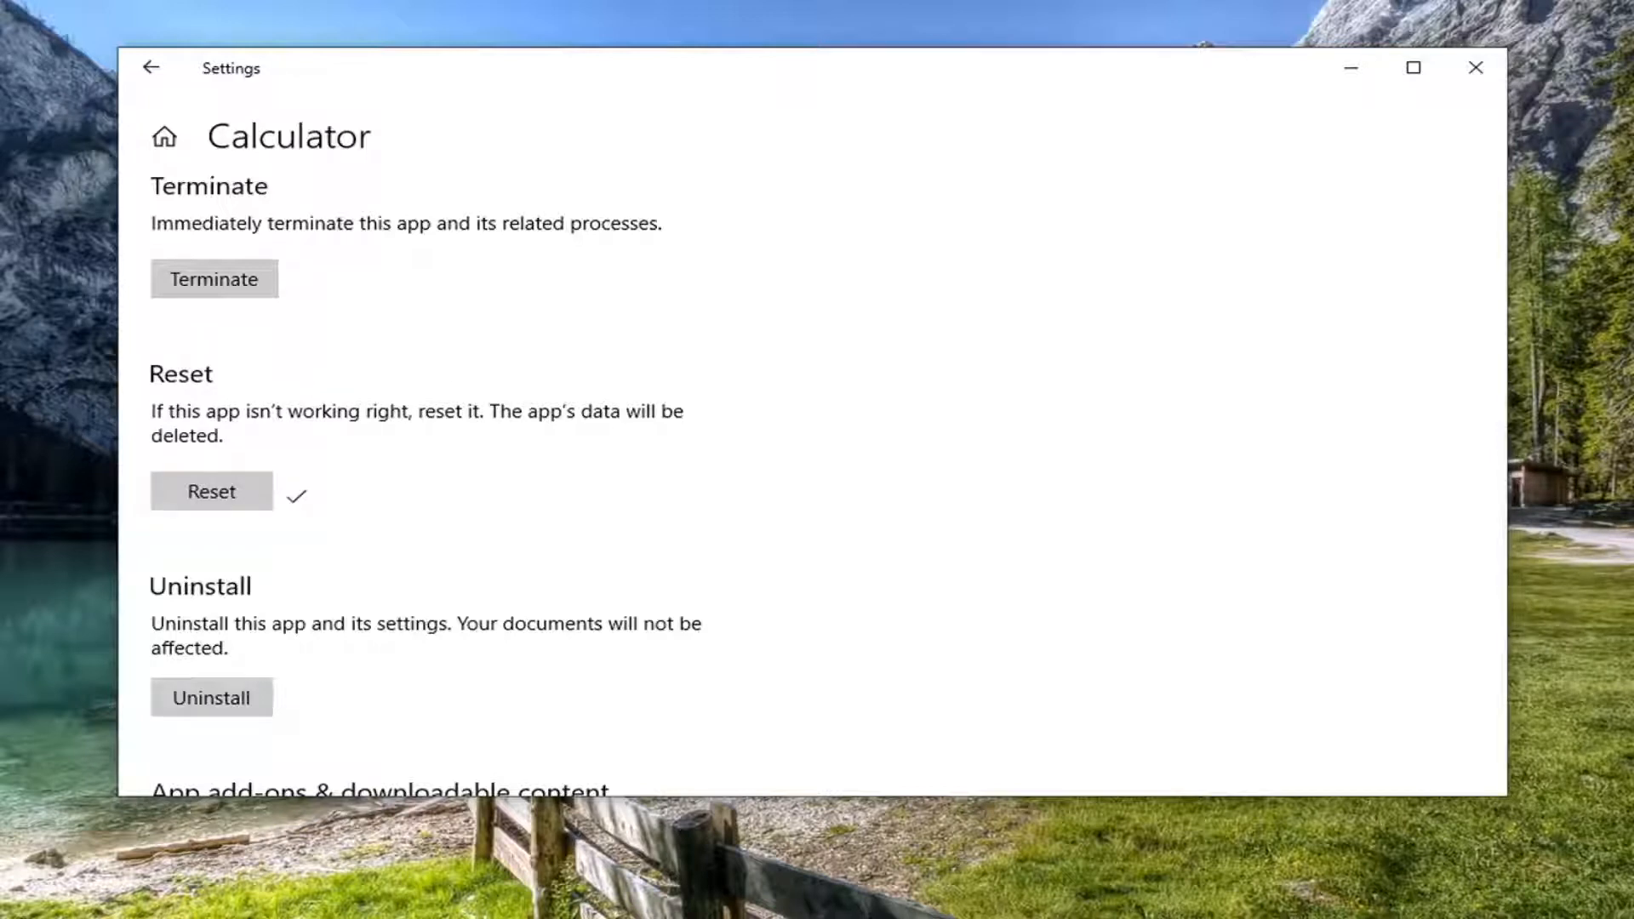
mouse_move(628, 86)
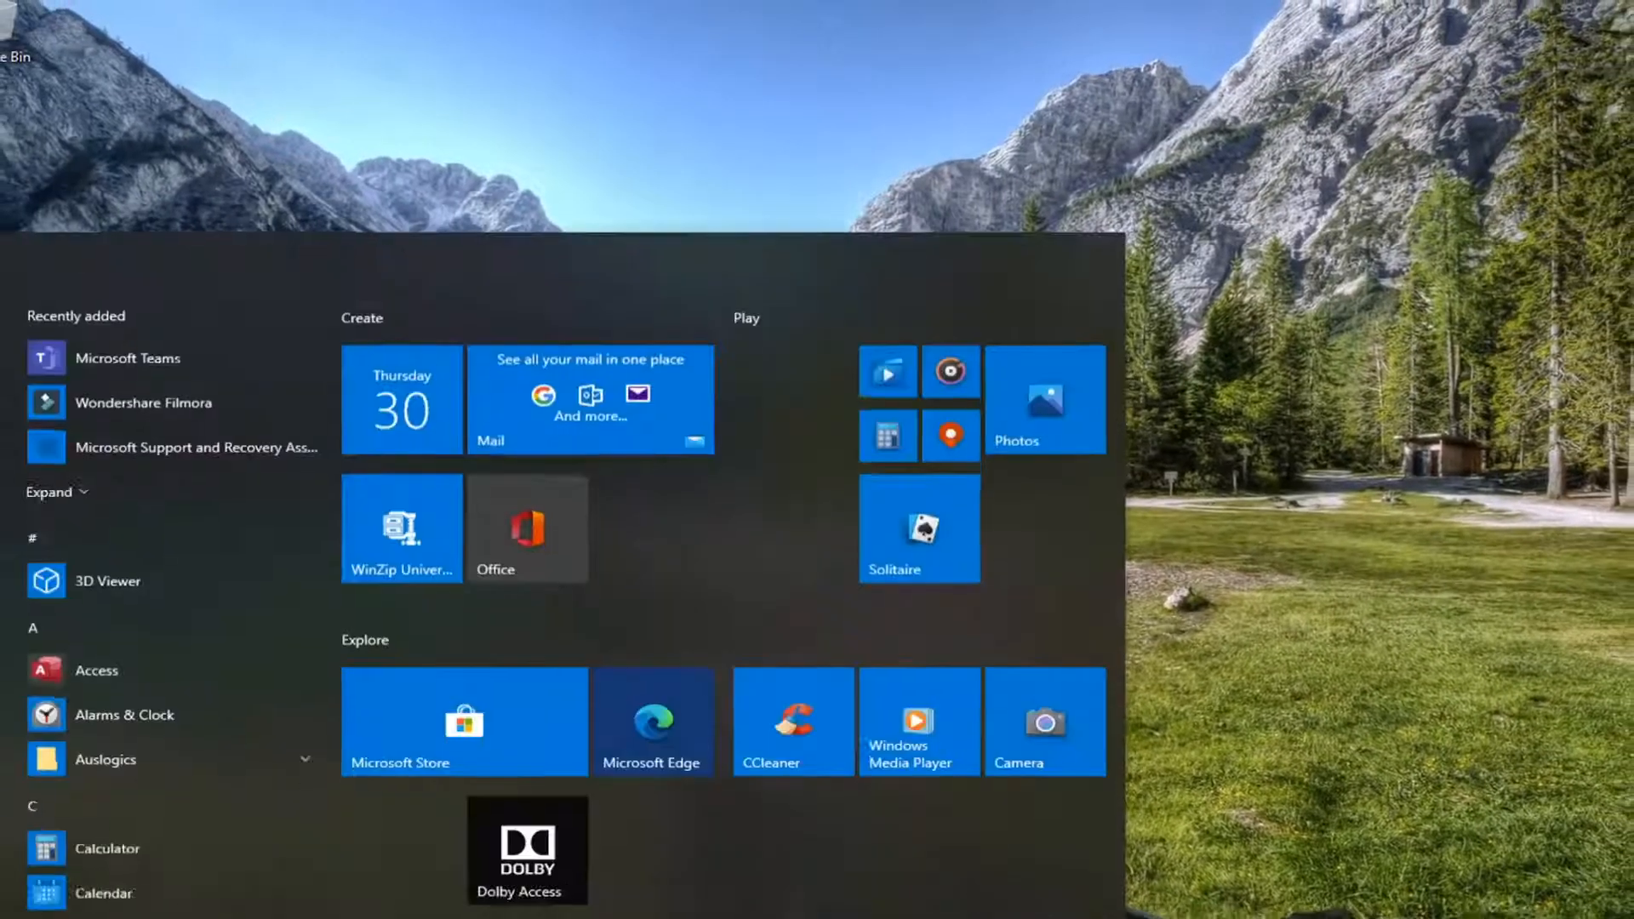
Search 'troubleshoot settings' and land on the Troubleshoot page under Update & Security
type("troubleshoot settings")
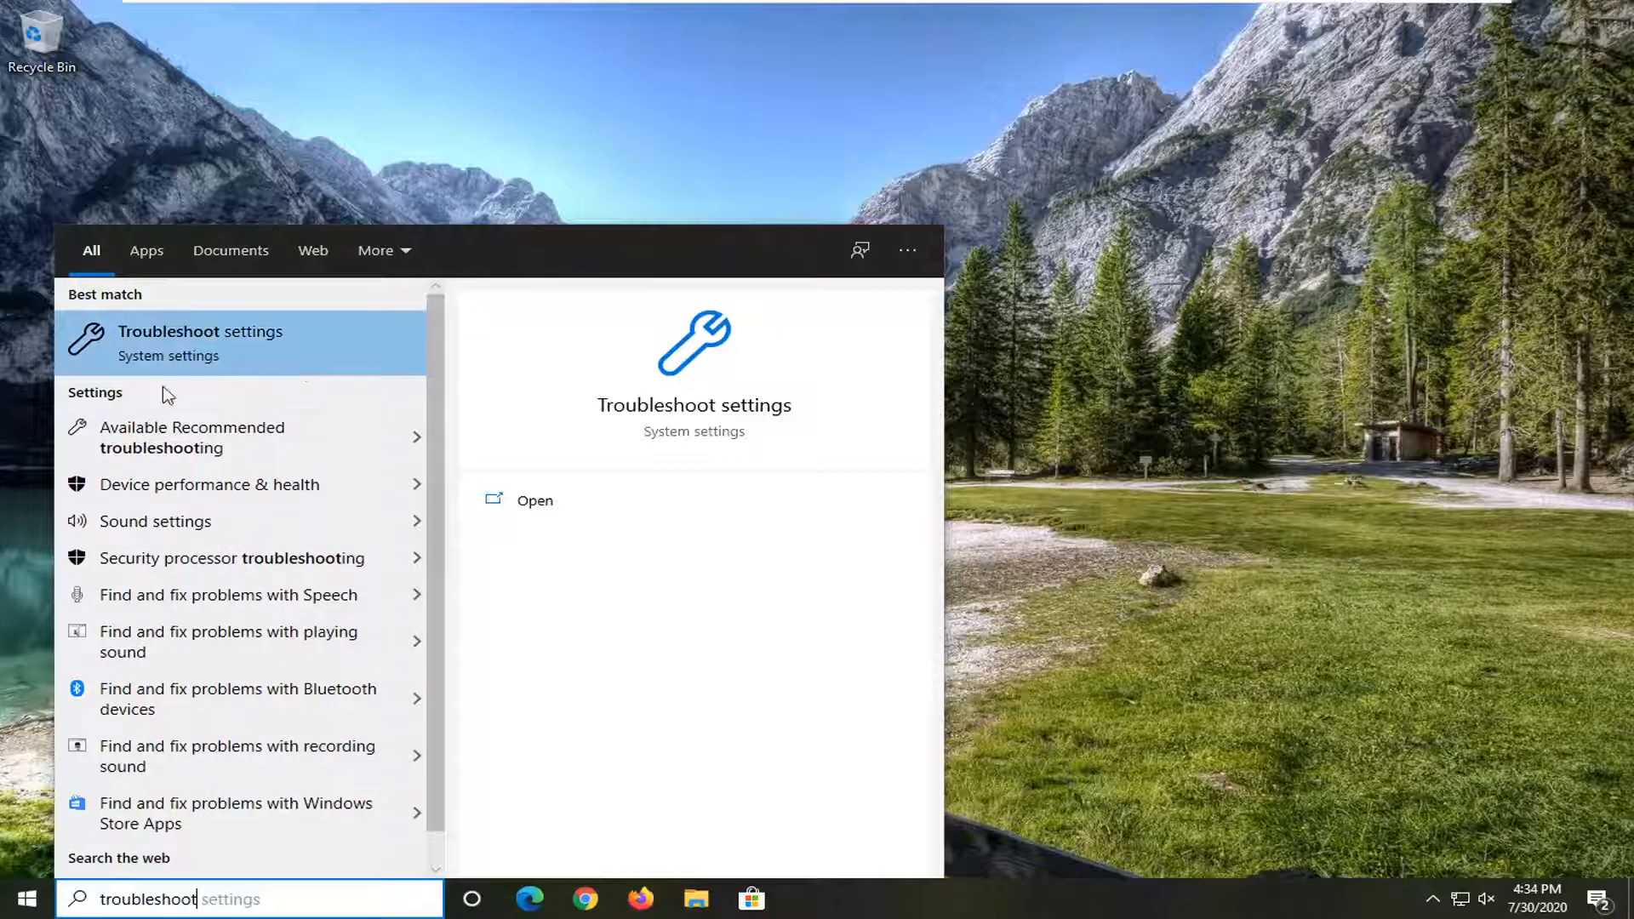
mouse_move(203, 342)
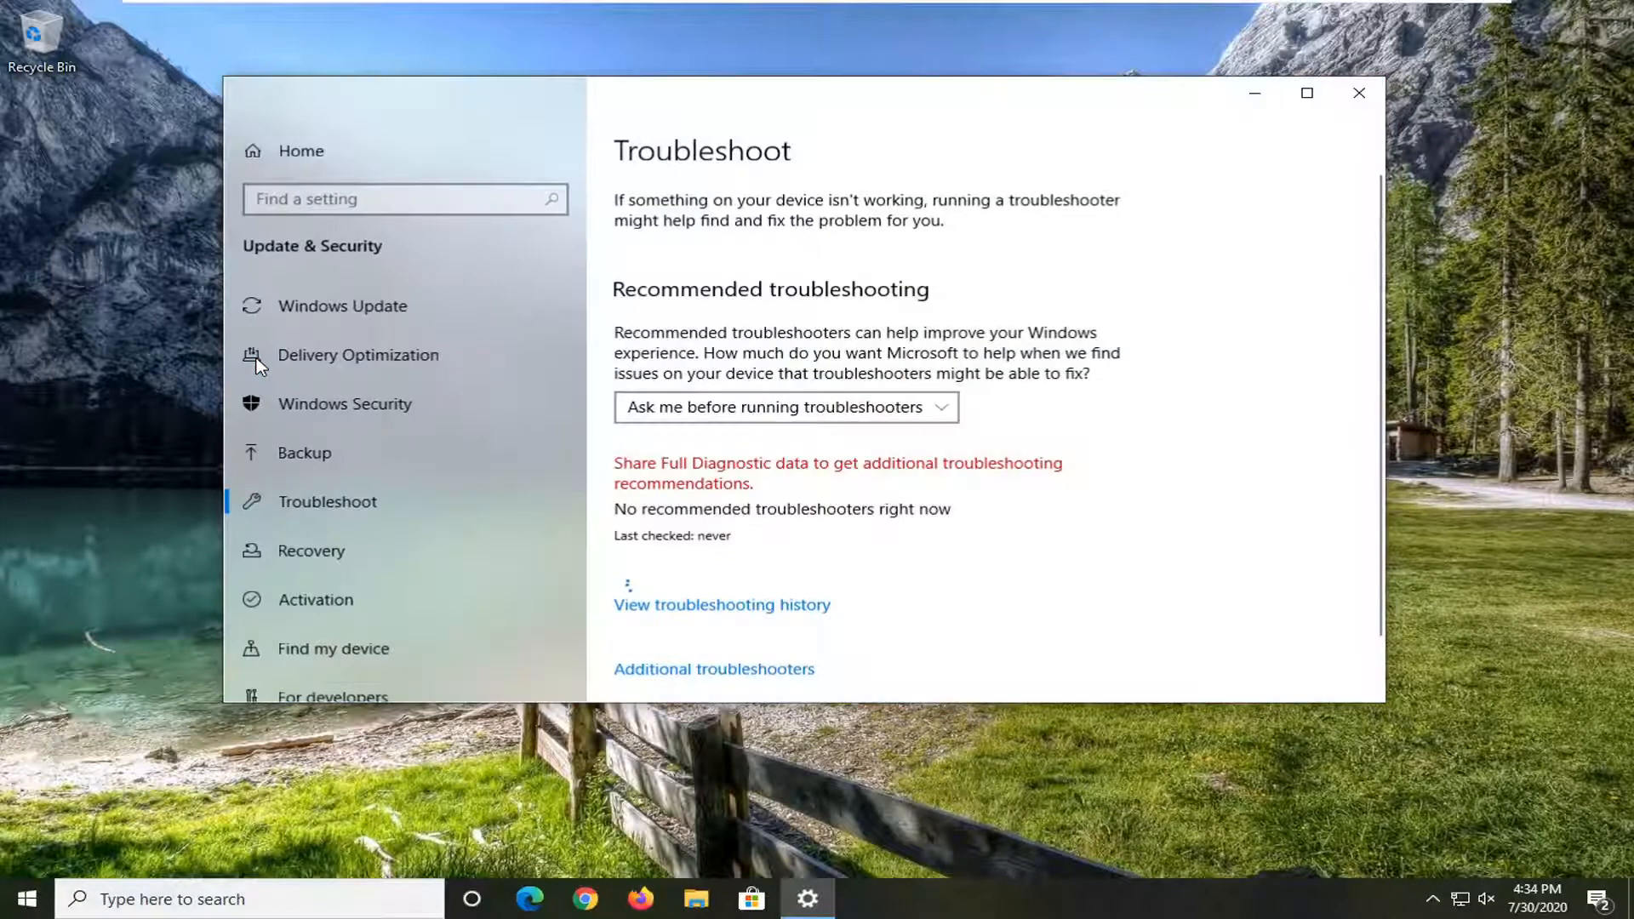
scroll("down", 3)
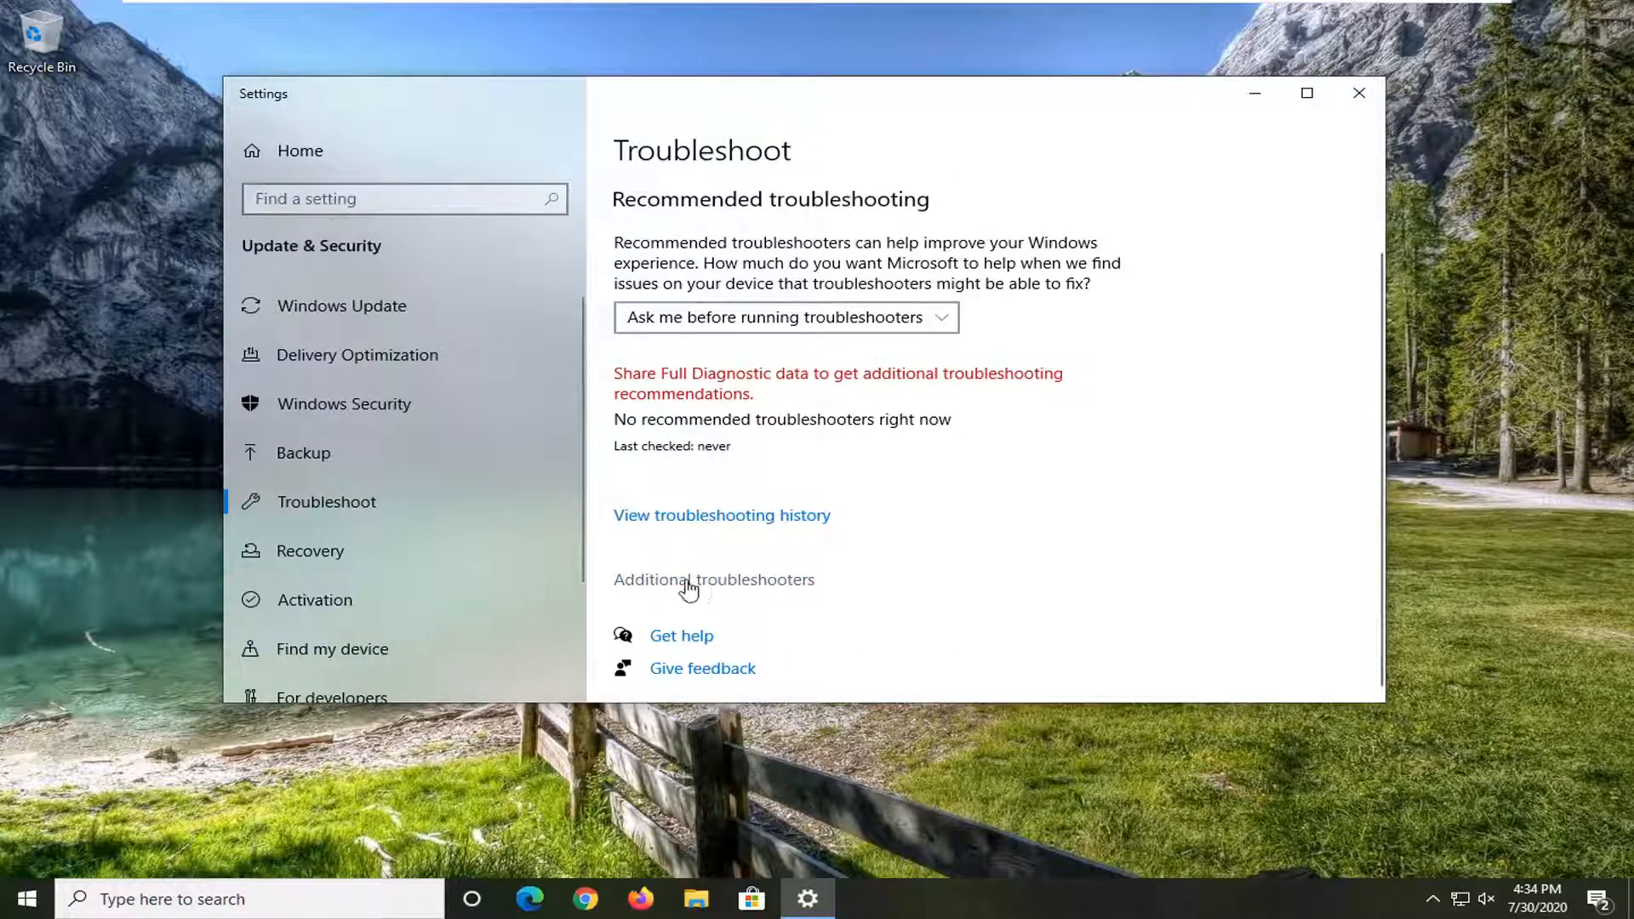
Go to Additional troubleshooters and bring the Windows Update troubleshooter into view
left_click(713, 579)
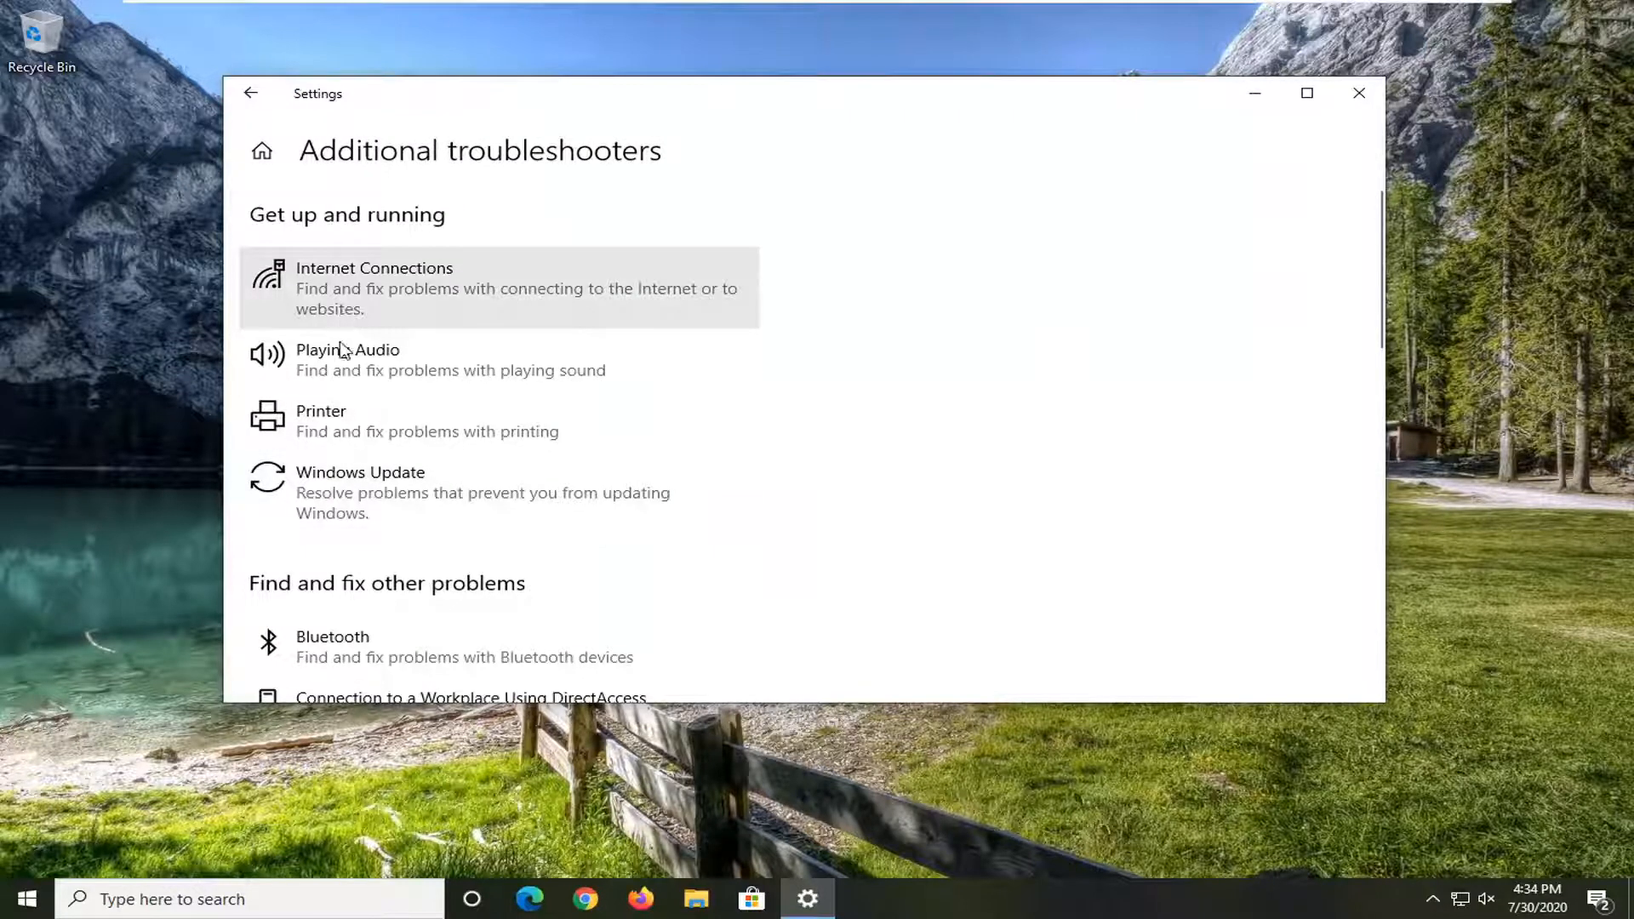
scroll("down", 3)
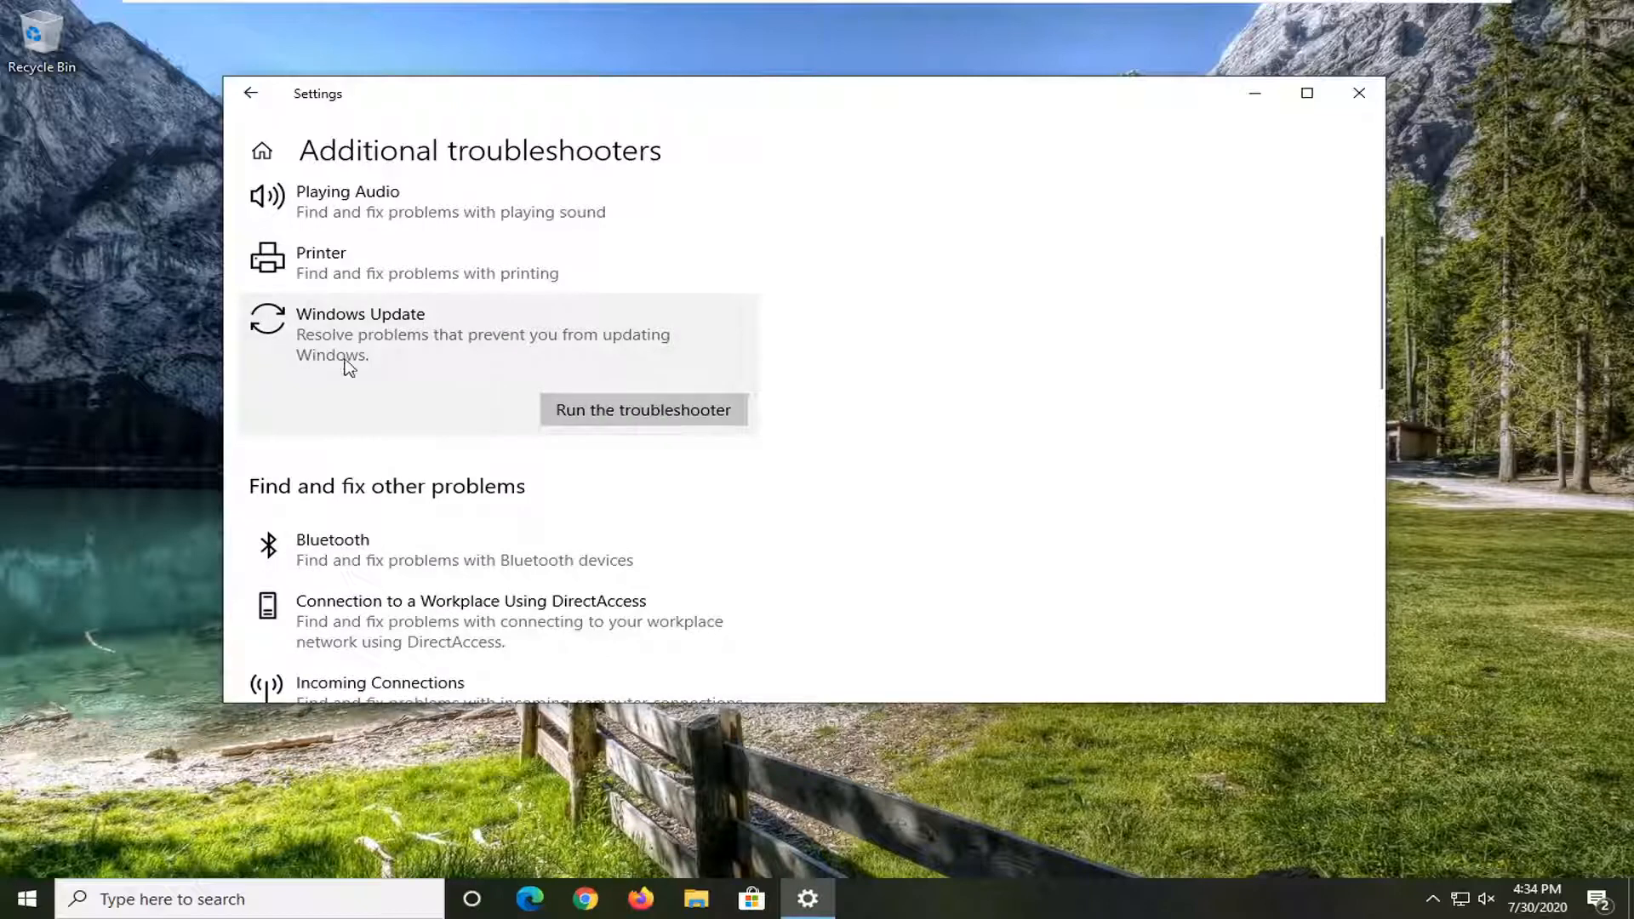
scroll("down", 3)
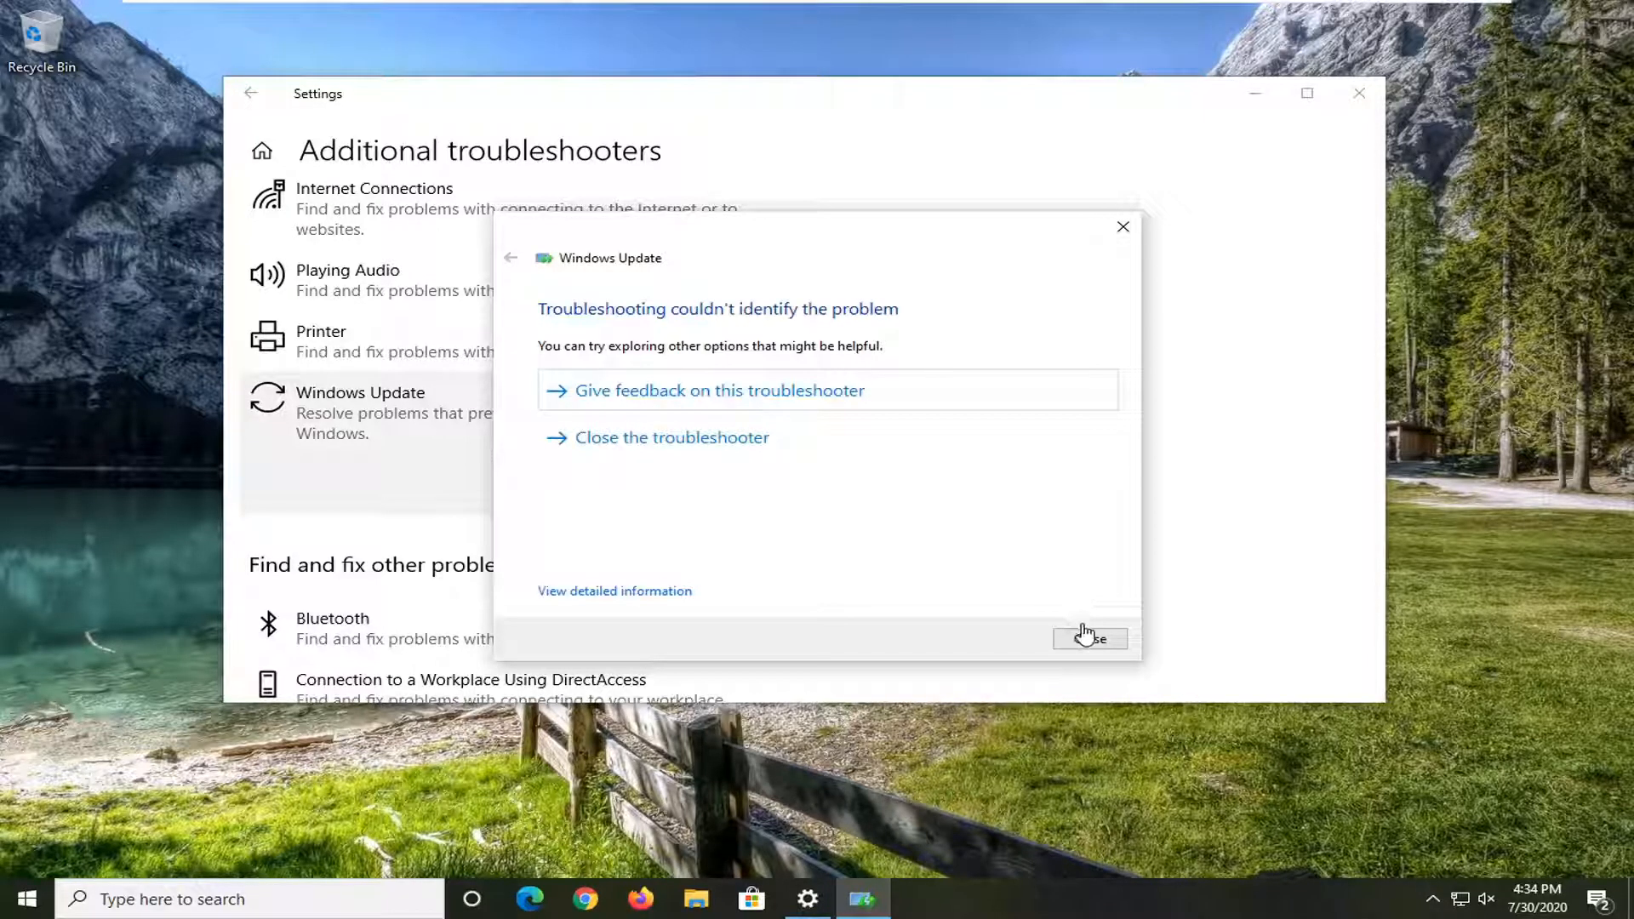
Close the Windows Update troubleshooter after it finishes without identifying a problem
left_click(1088, 638)
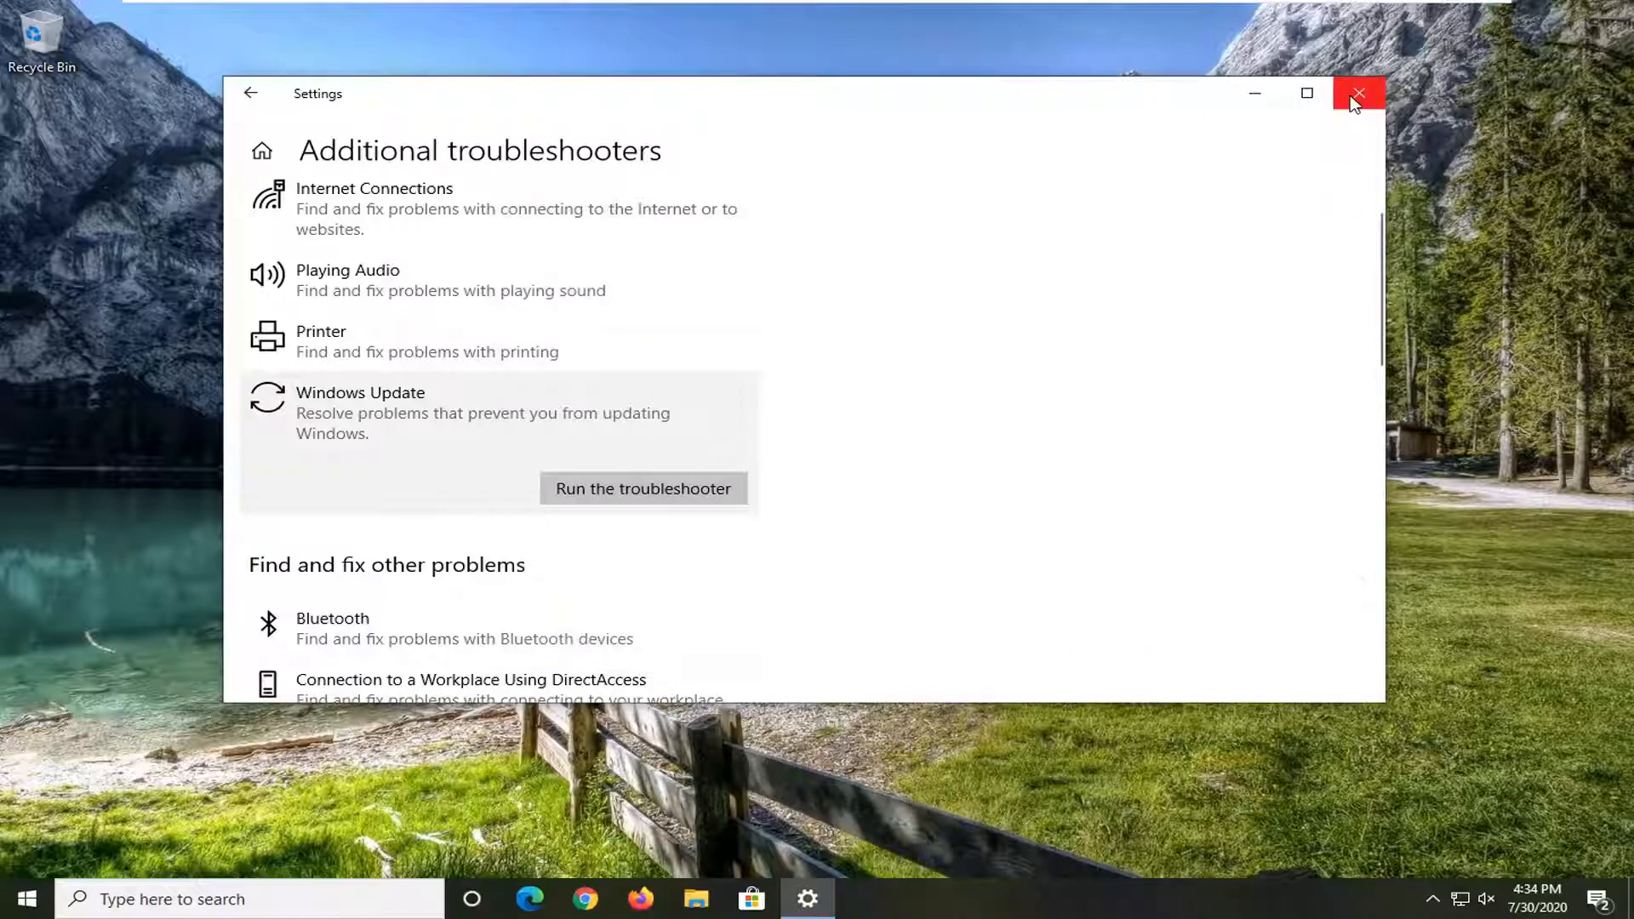